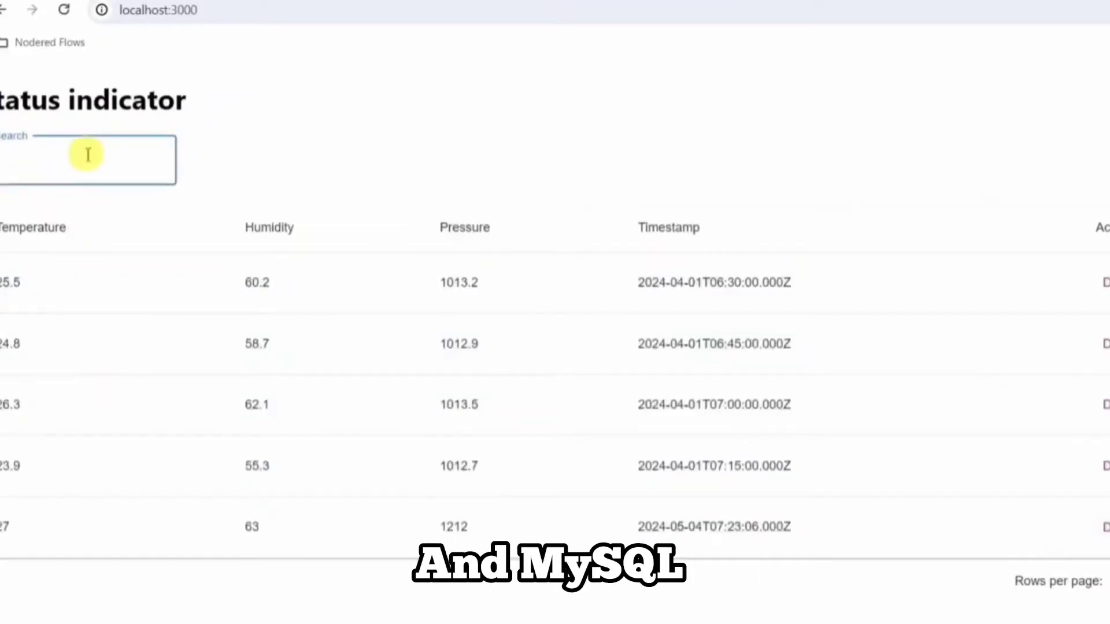
# Delete the 26.3 / 62.1 / 1013.5 row, leaving 6 records, then view the next page
pyautogui.write('25.5')
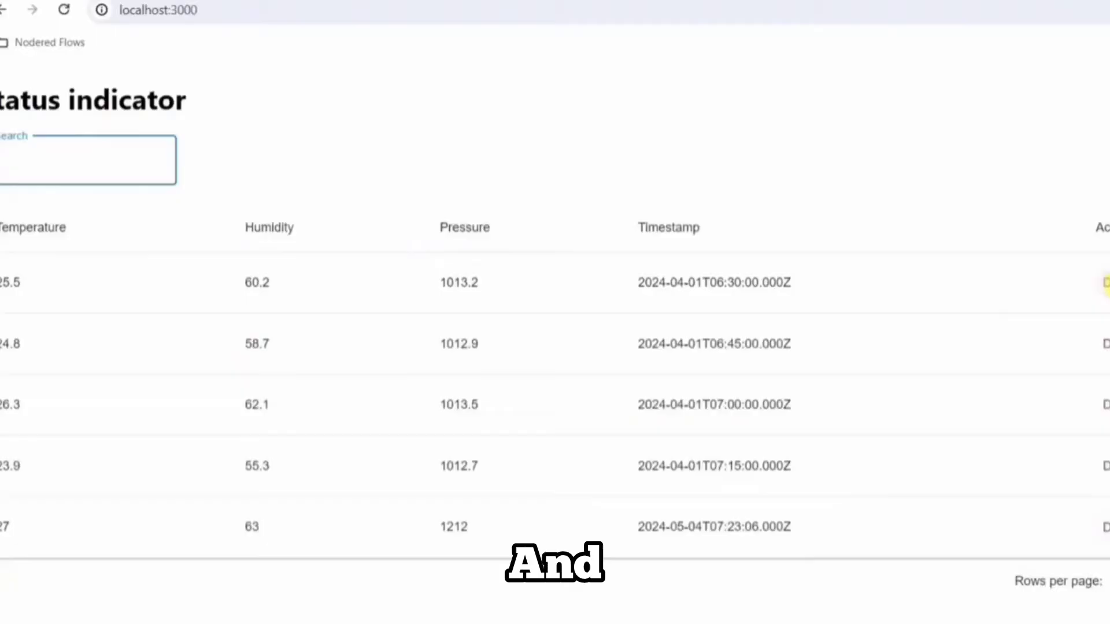
pyautogui.scroll(-3)
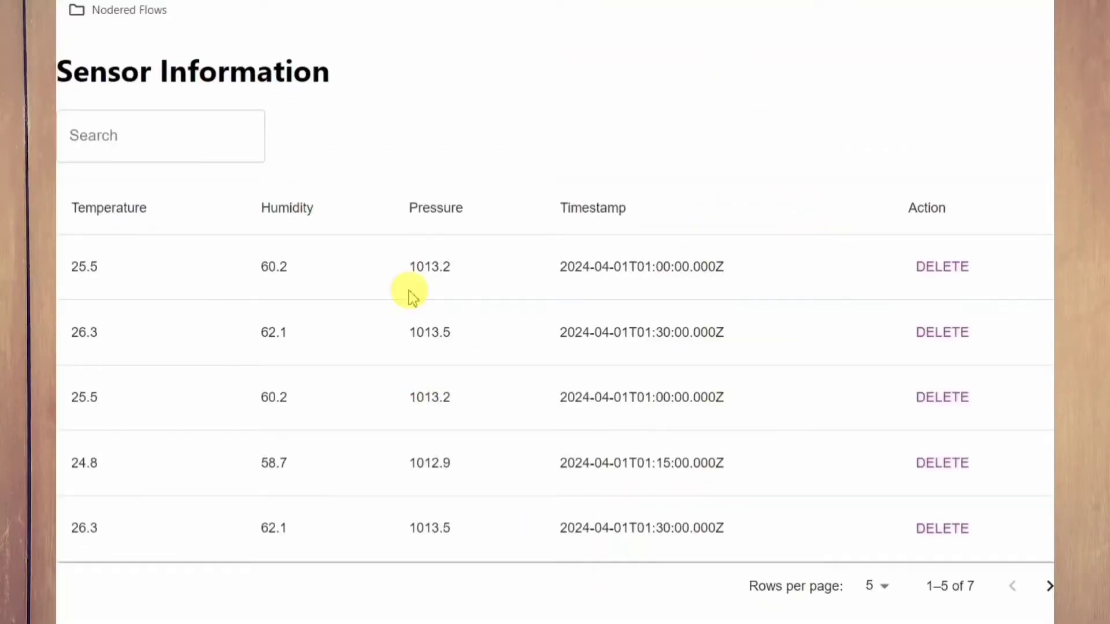
pyautogui.moveTo(349, 107)
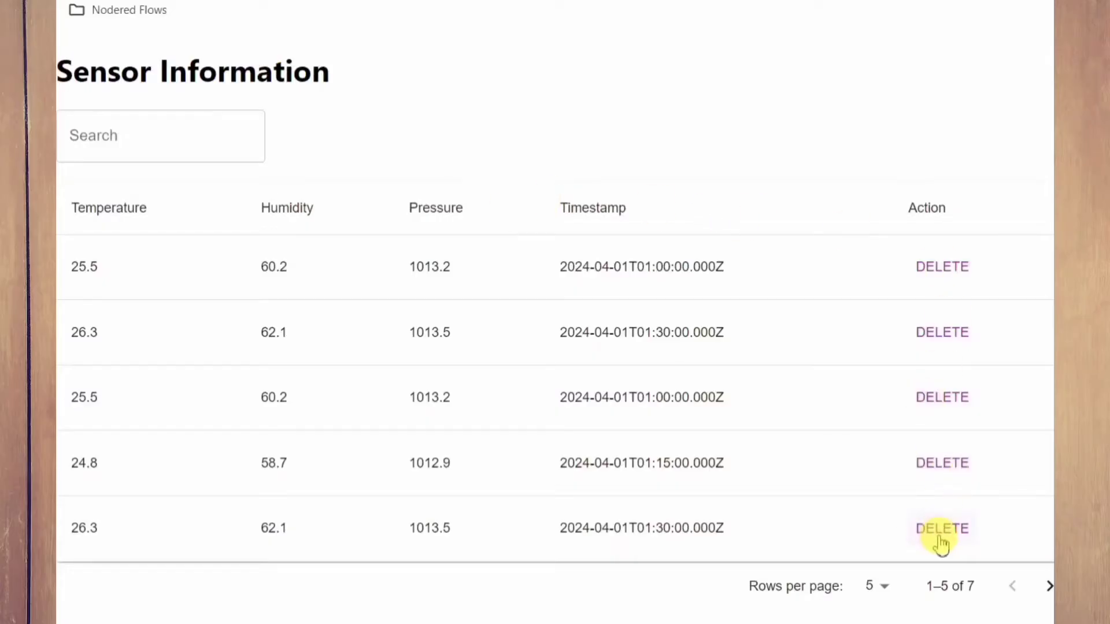
pyautogui.click(942, 529)
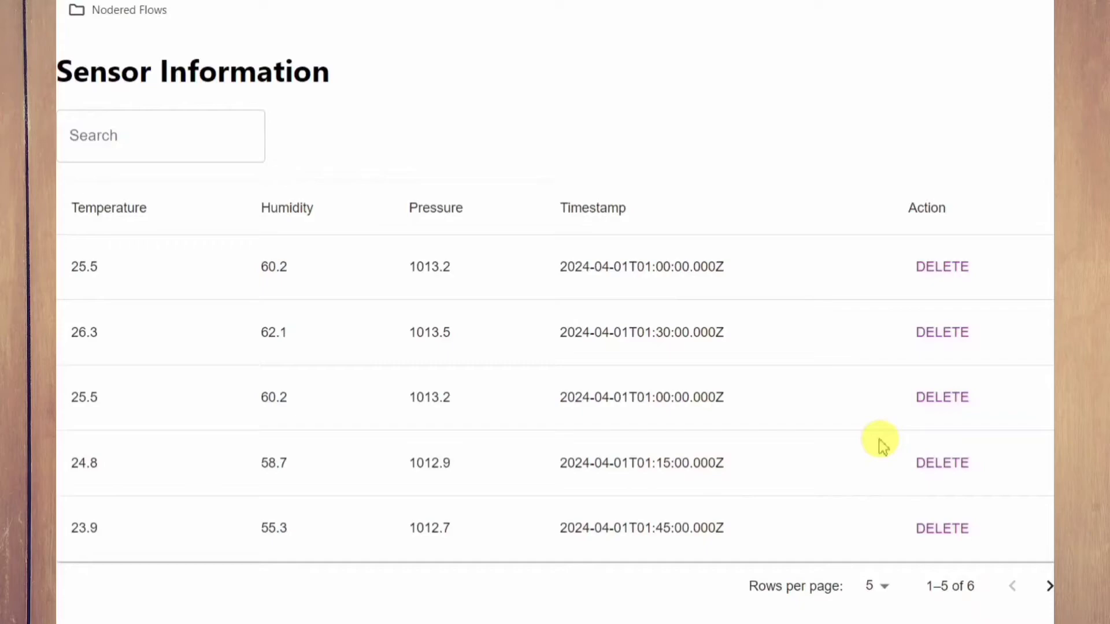
pyautogui.click(1051, 601)
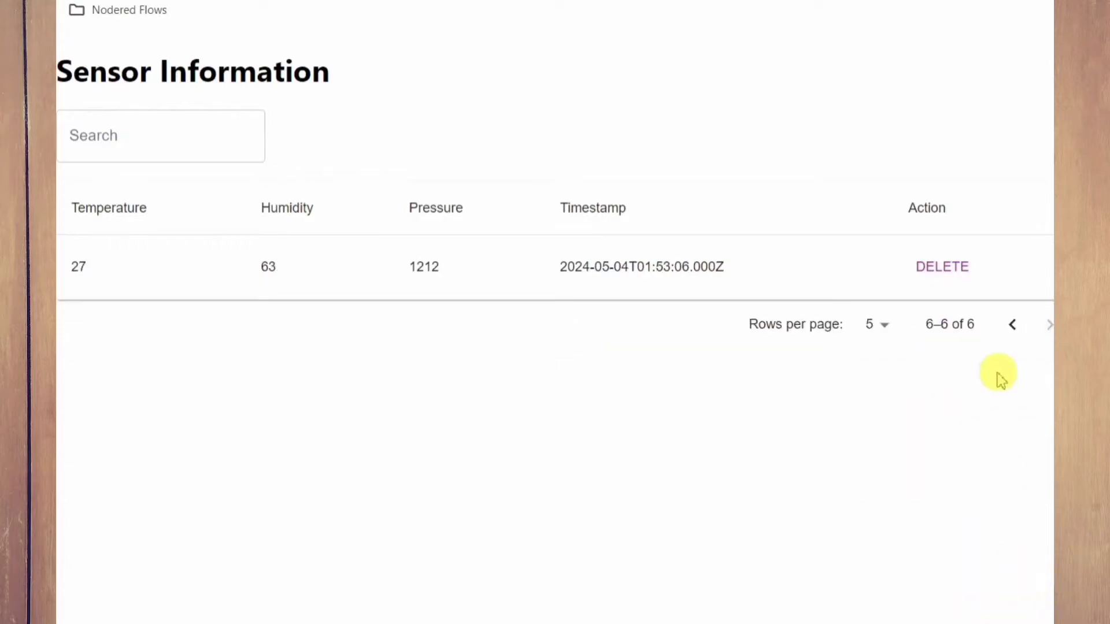
pyautogui.click(1012, 324)
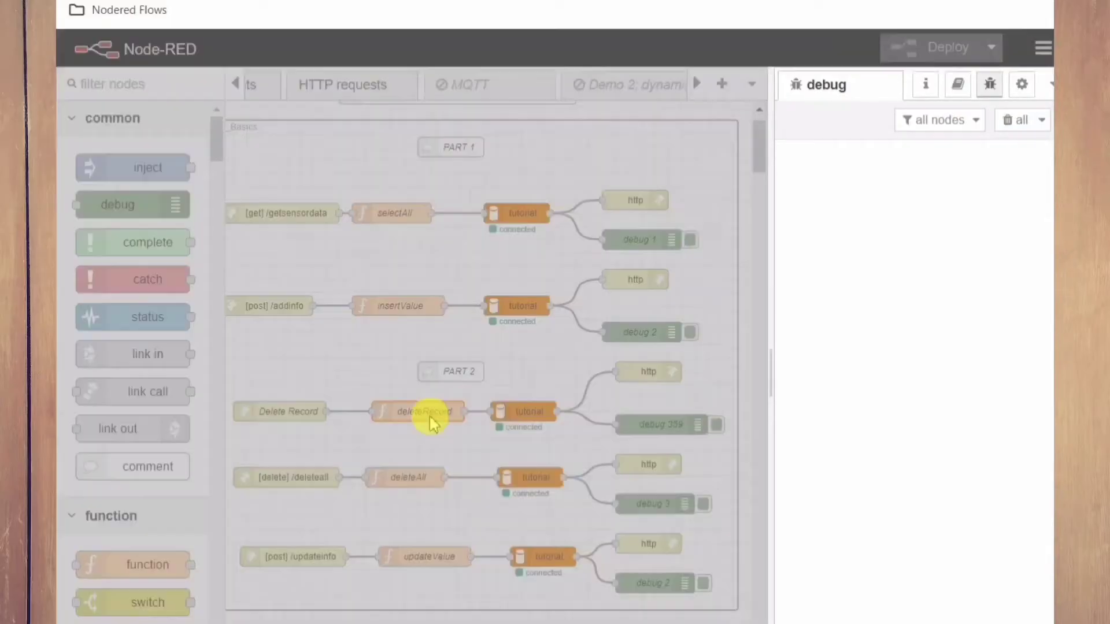
pyautogui.doubleClick(421, 412)
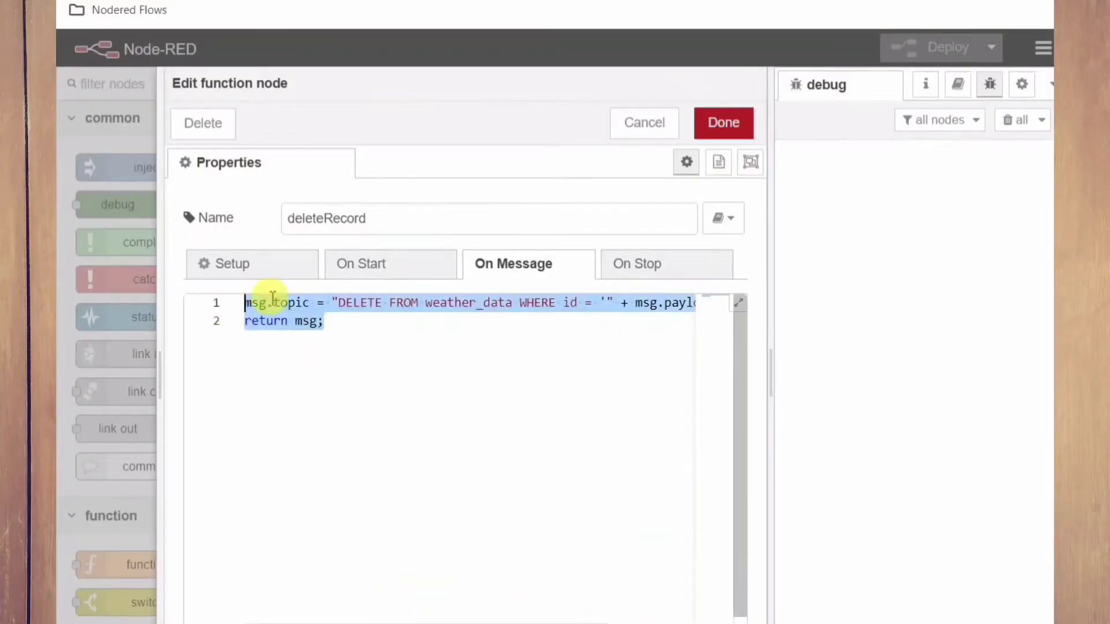
pyautogui.click(723, 122)
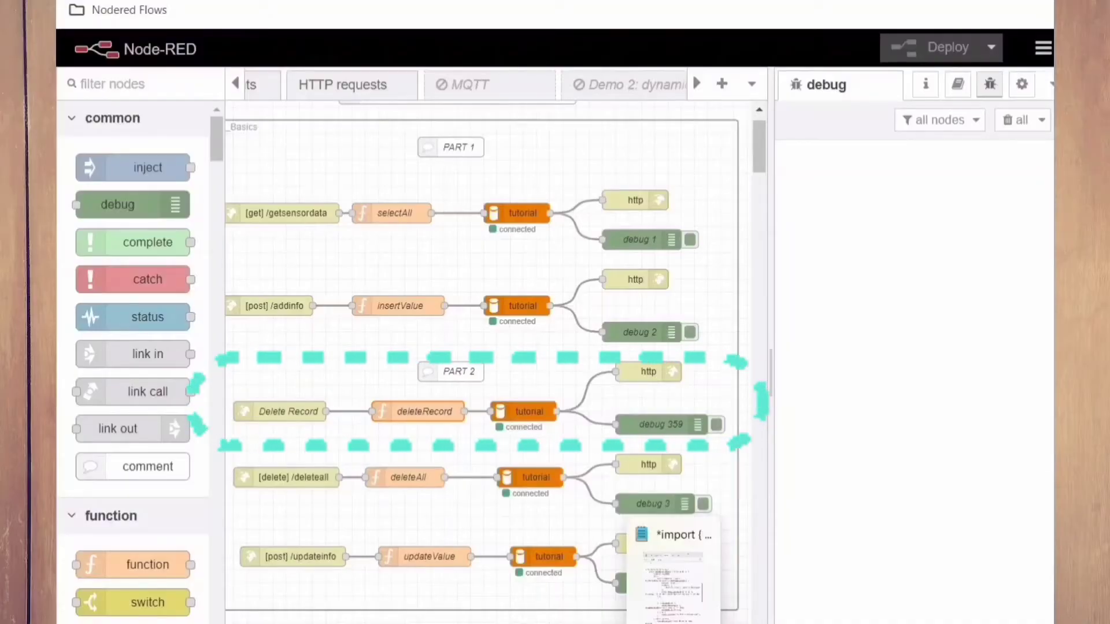
pyautogui.doubleClick(418, 412)
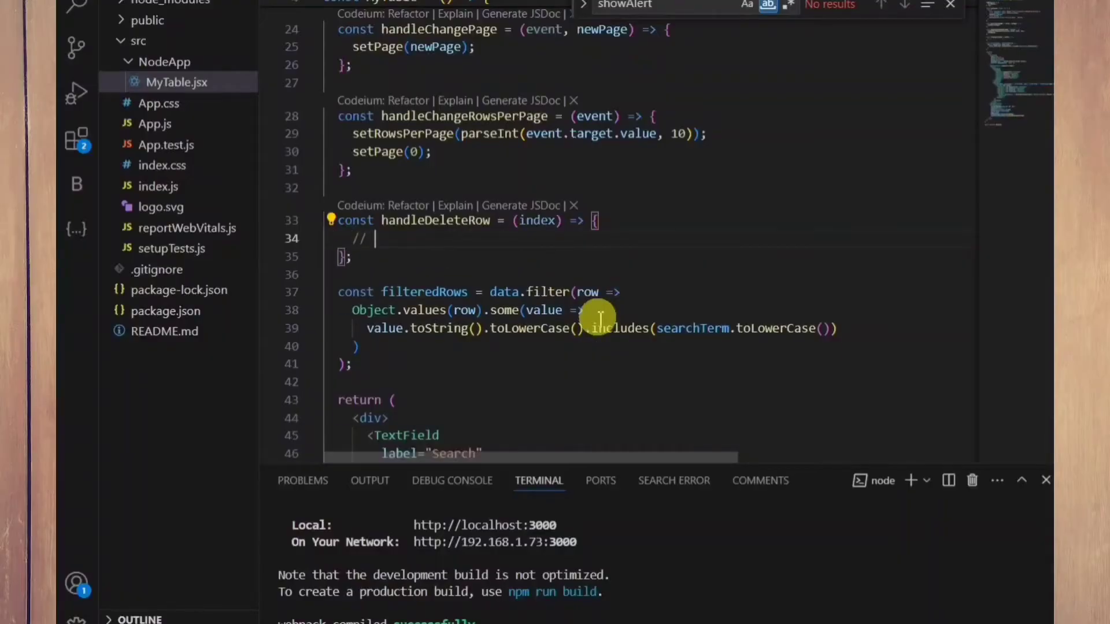
# Comment in handleDeleteRow that it must call the /deleterecord delete API, and make it async
pyautogui.write('need to call h')
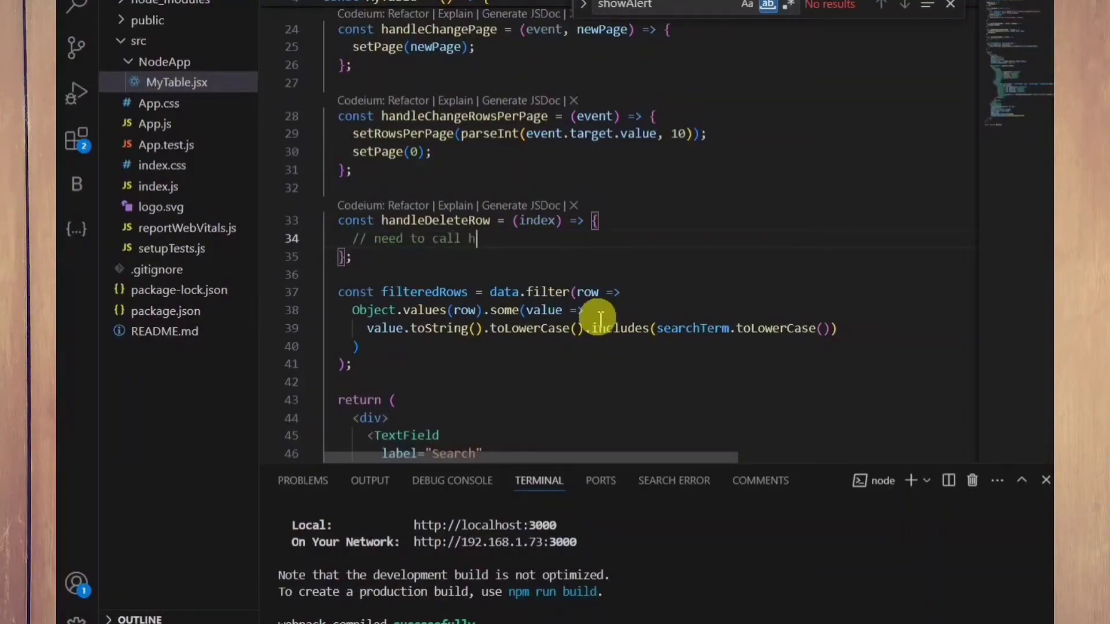
pyautogui.write('the delete api and d')
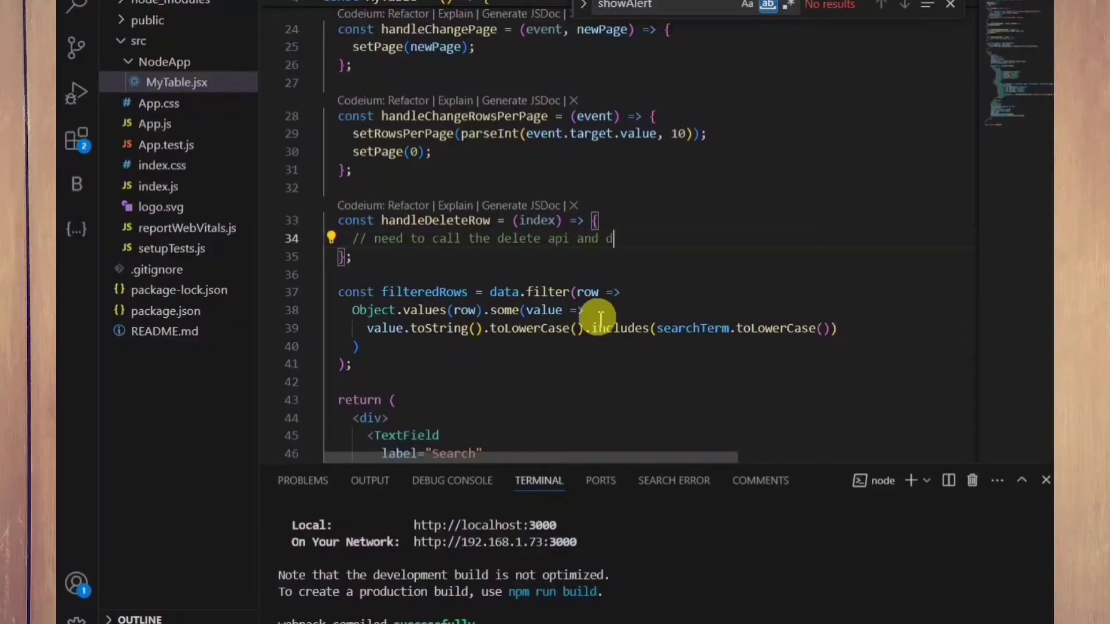
pyautogui.write('elete the data')
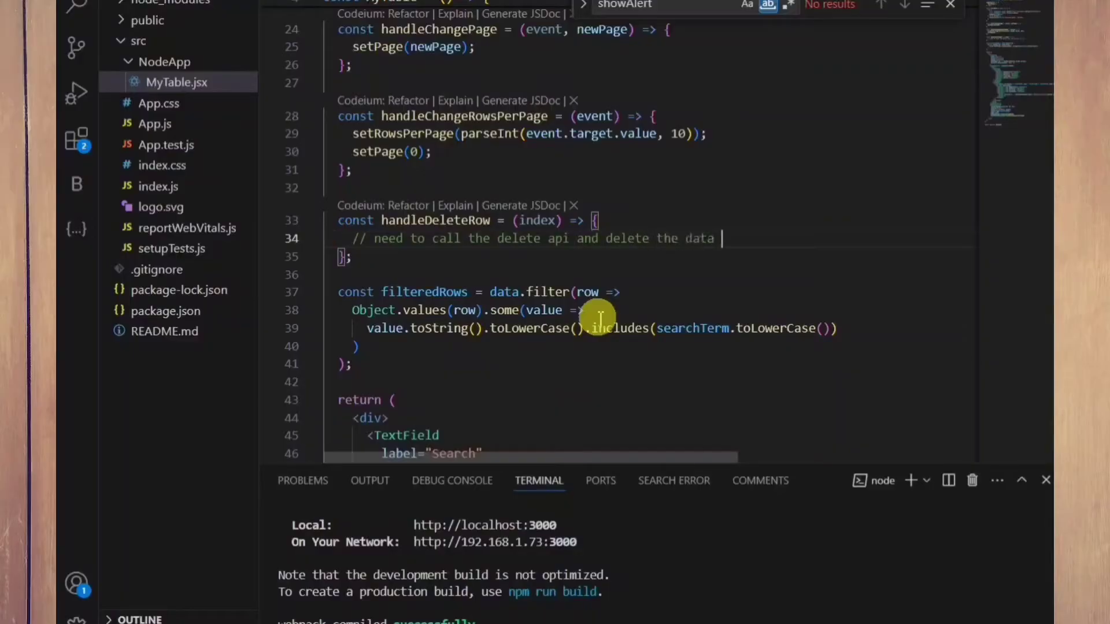
pyautogui.write('from the data v')
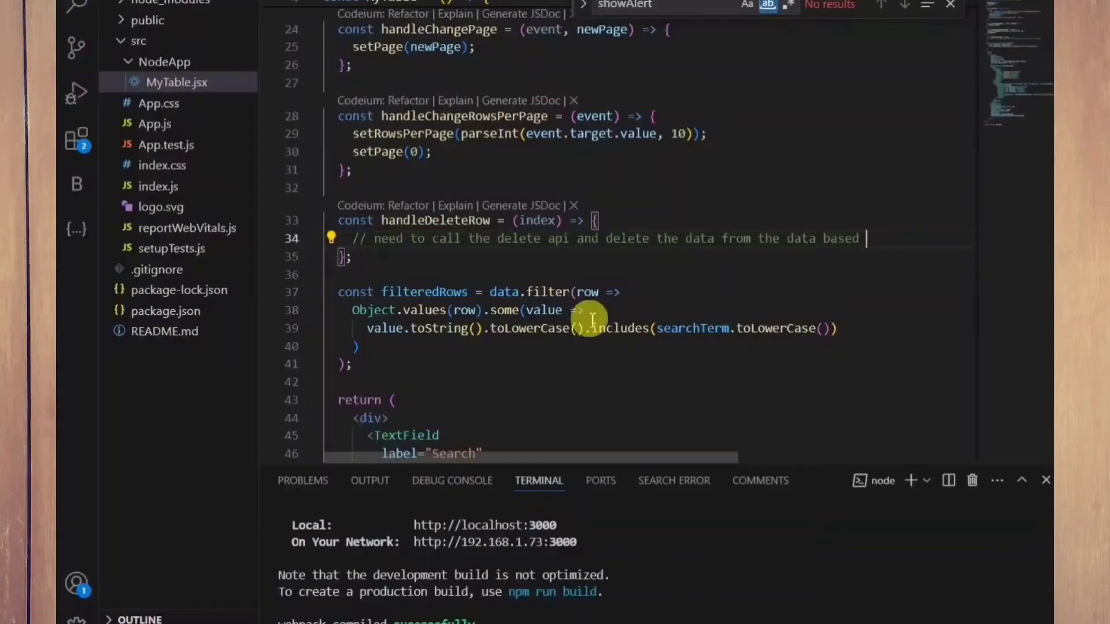
pyautogui.write('/deleterecord')
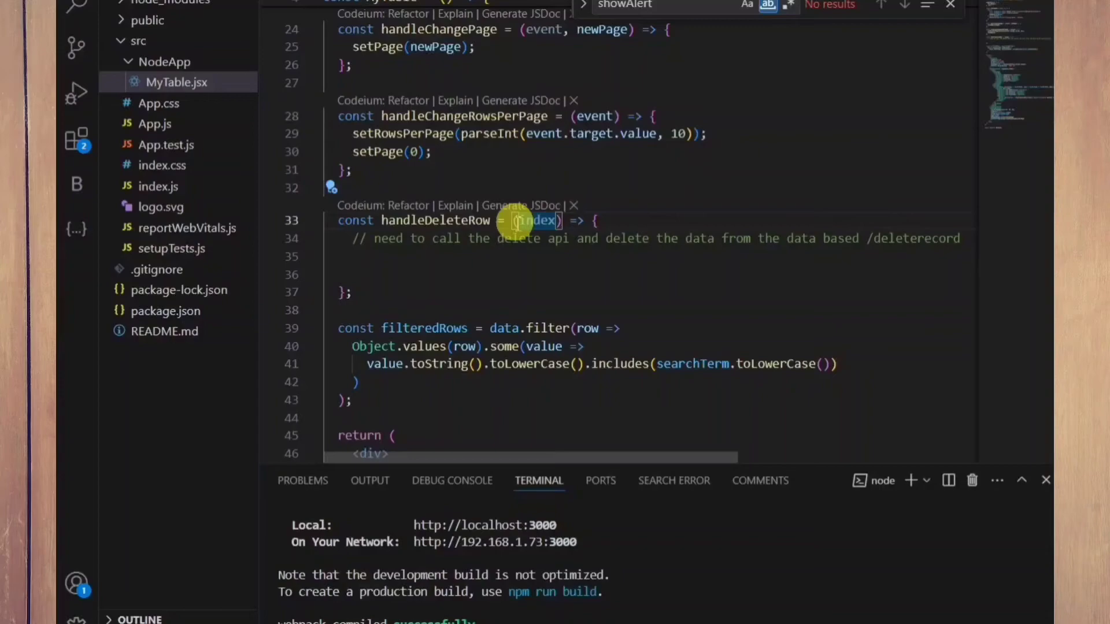
pyautogui.write('async')
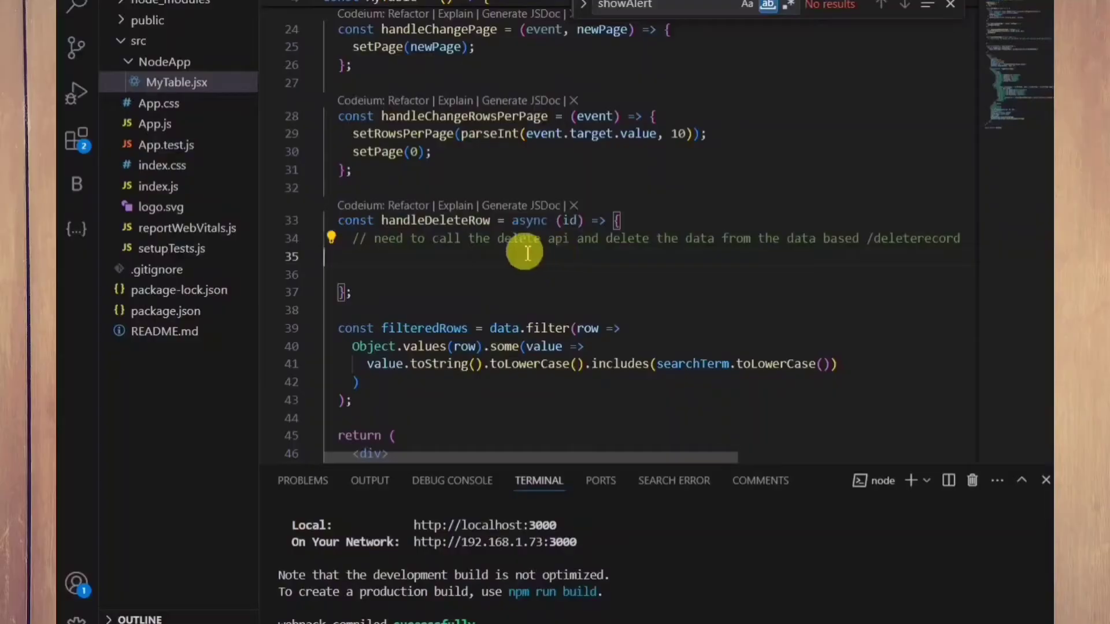
pyautogui.write('try')
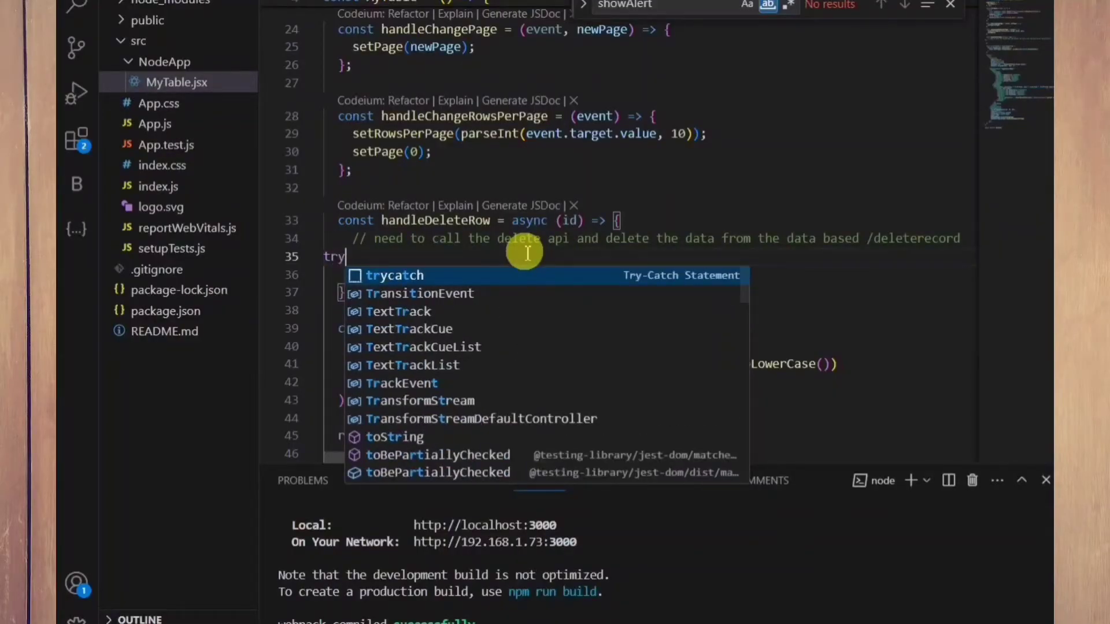
pyautogui.press('Enter')
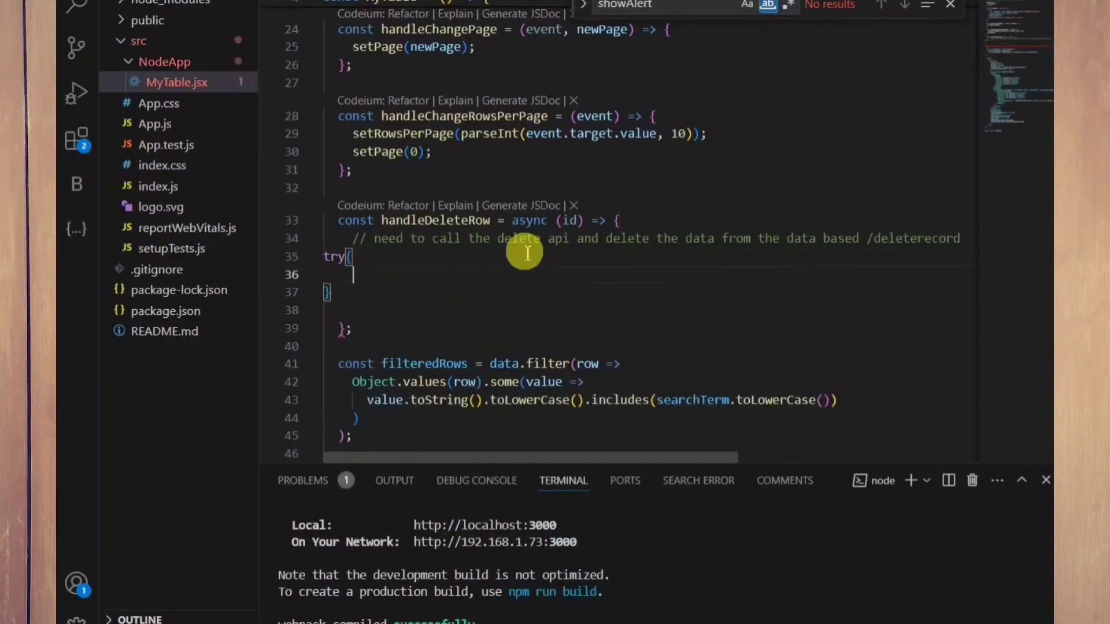
pyautogui.write('catch(){')
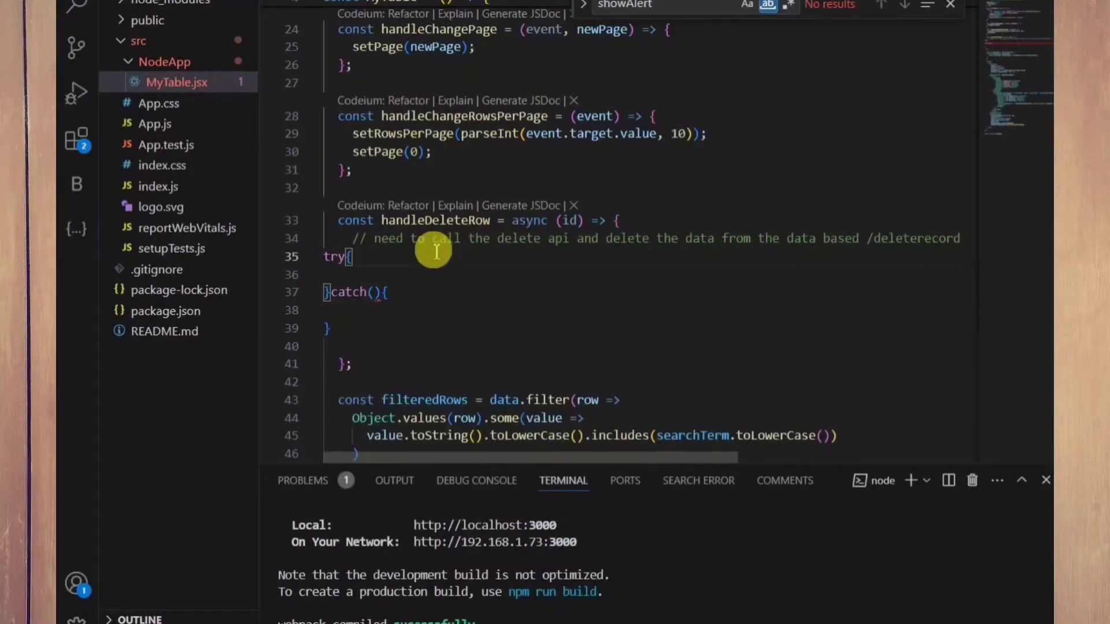
pyautogui.write("const response = await fetch('")
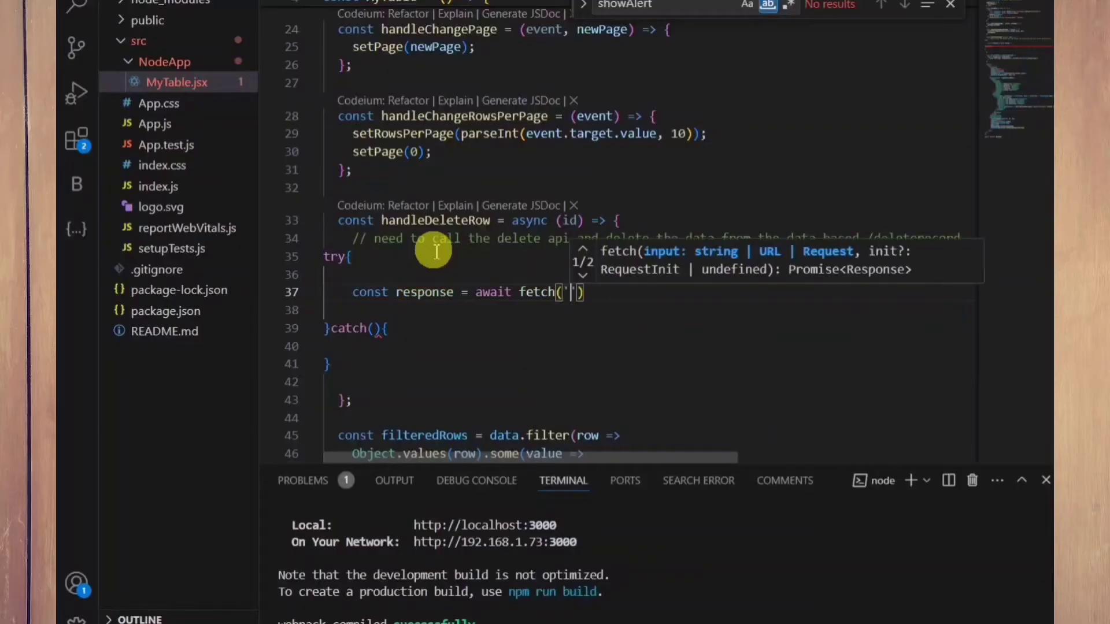
pyautogui.write('http:')
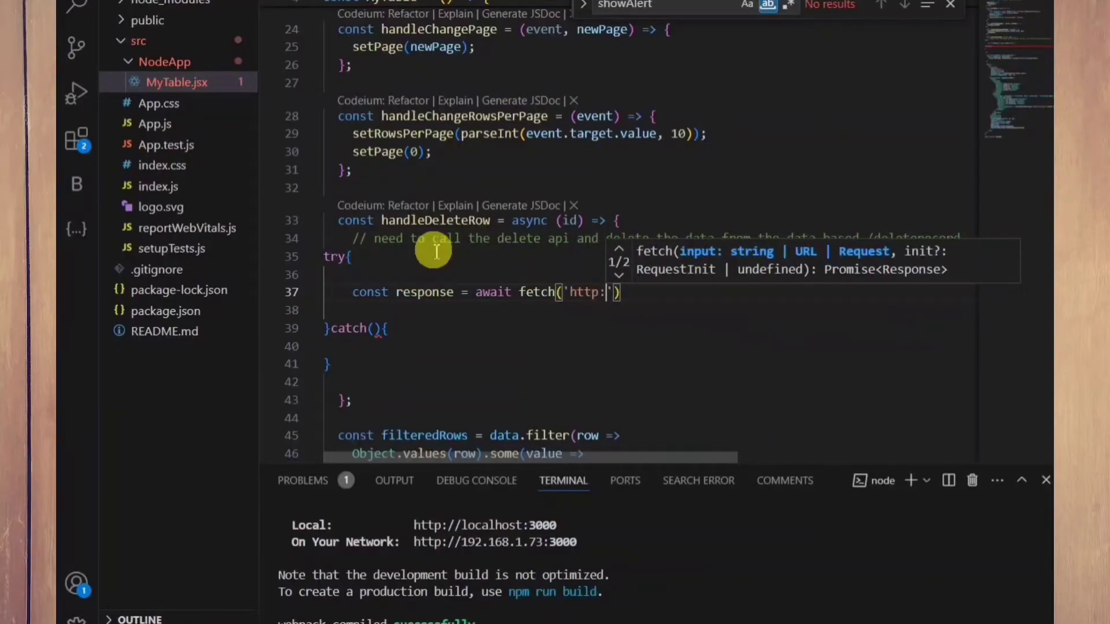
pyautogui.write('//localhost')
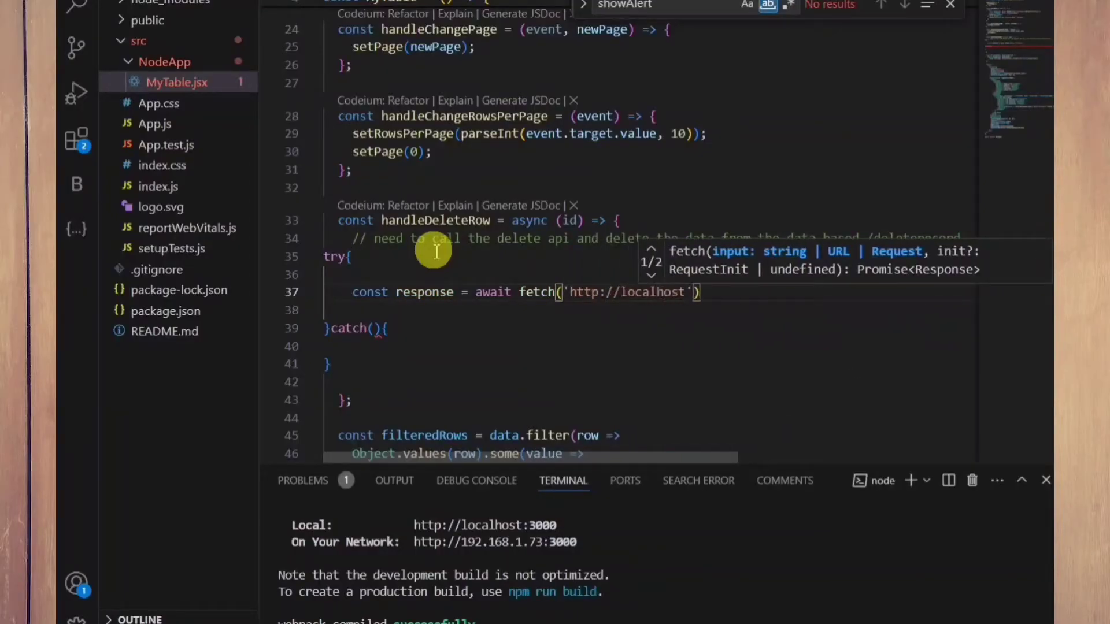
pyautogui.write(':18880')
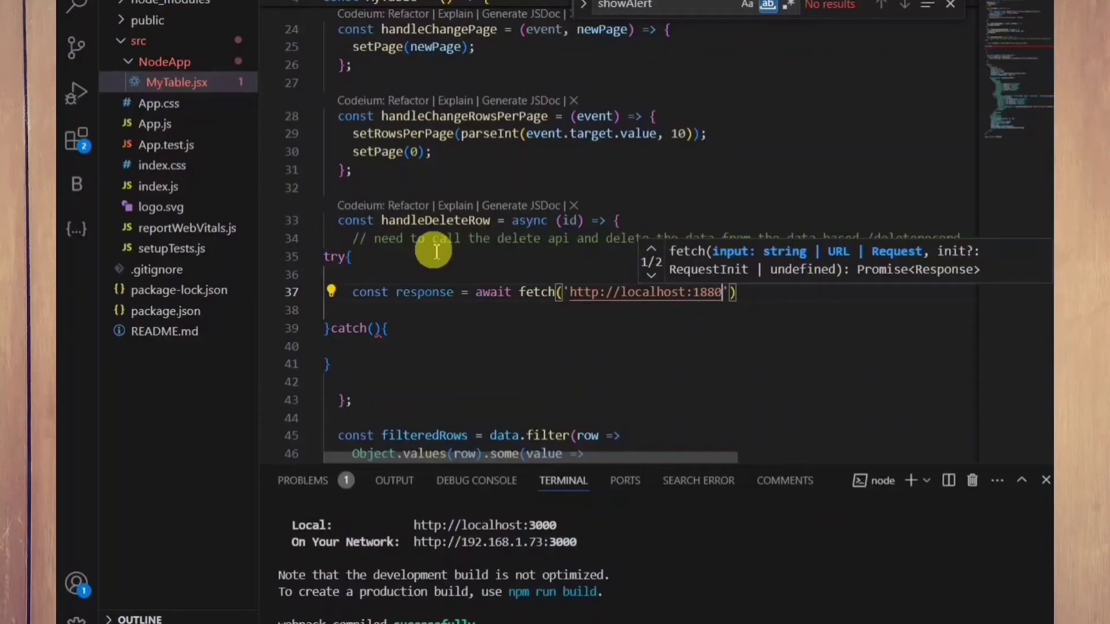
pyautogui.write('/deleterecord')
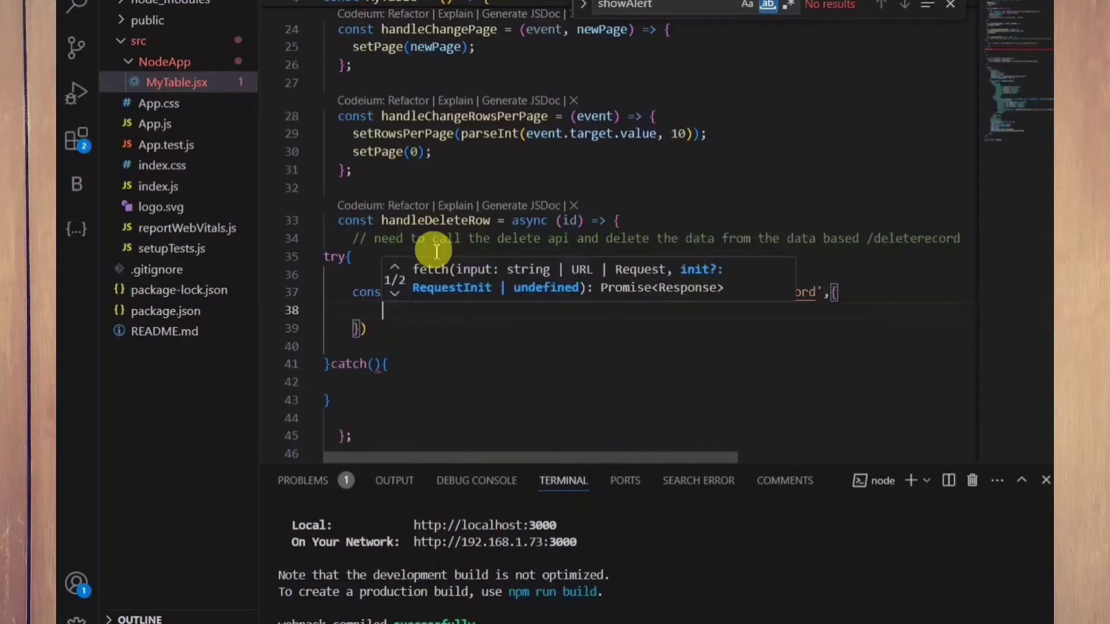
# Give the fetch options method POST, a Content-Type application/json header and body JSON.stringify({id})
pyautogui.write("method: 'POST',")
pyautogui.write('id: JSON.stringify({id});')
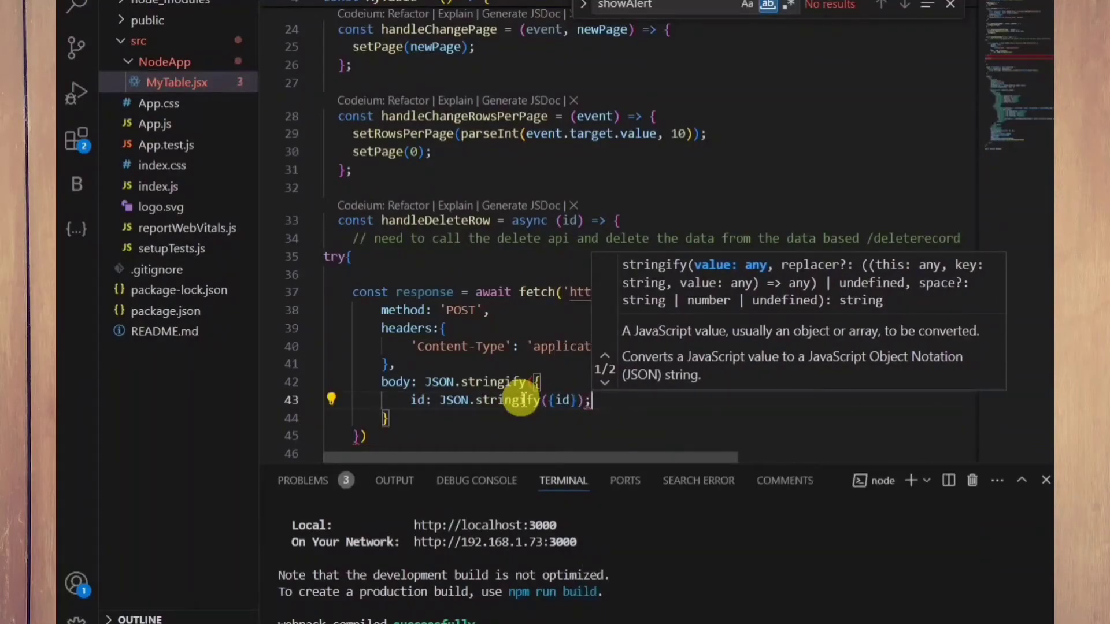
pyautogui.moveTo(420, 419)
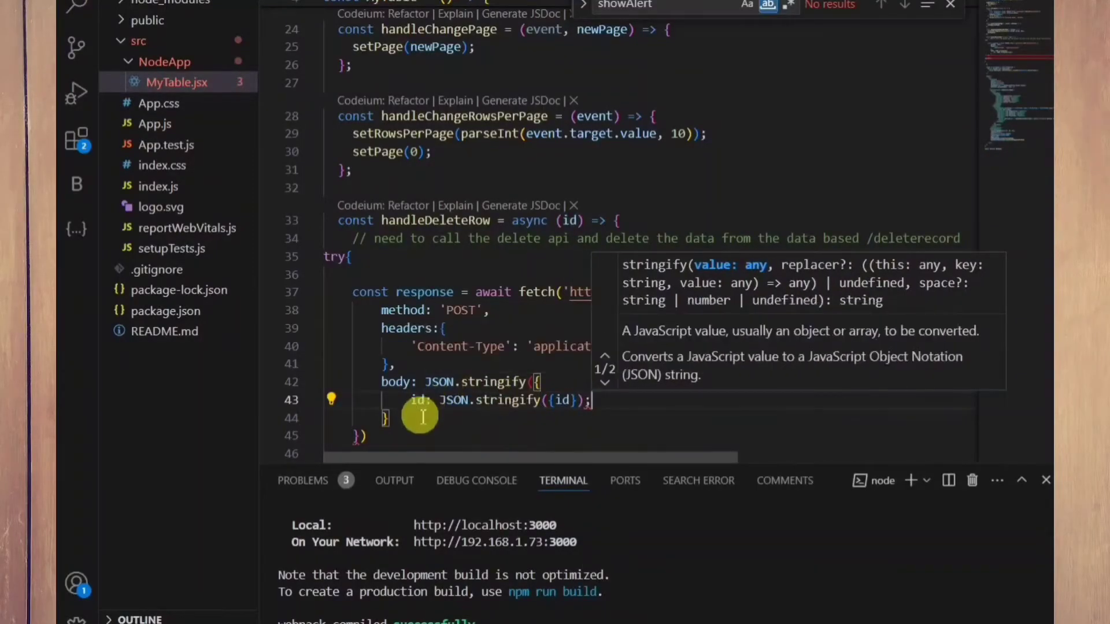
pyautogui.click(605, 384)
pyautogui.write('if(')
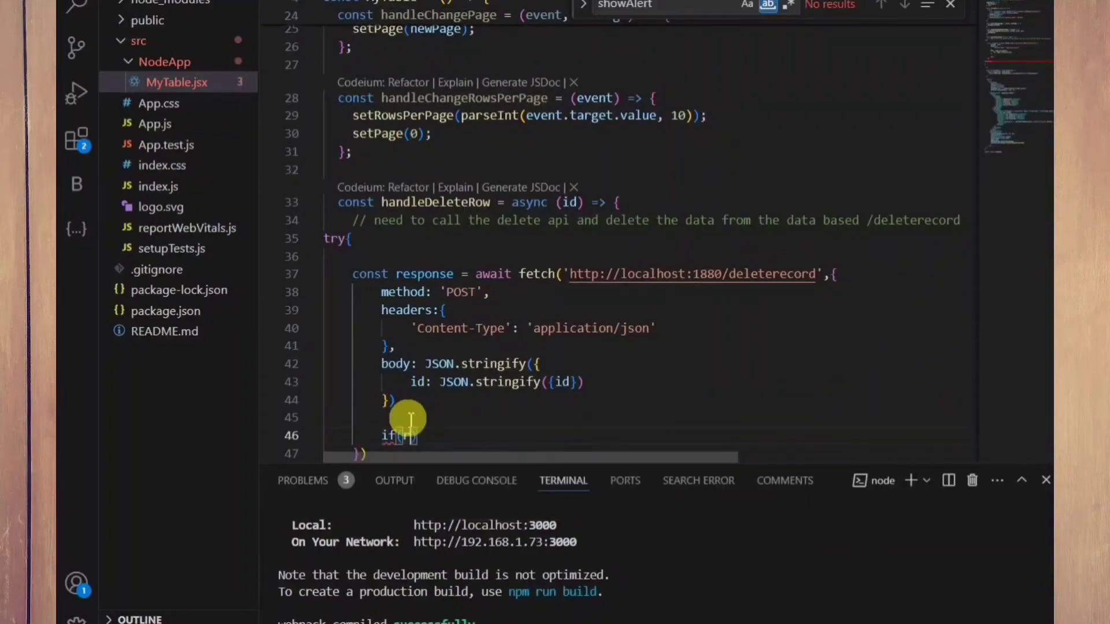
# On response.ok, setData to data filtered to exclude the row matching id
pyautogui.write('response.ok')
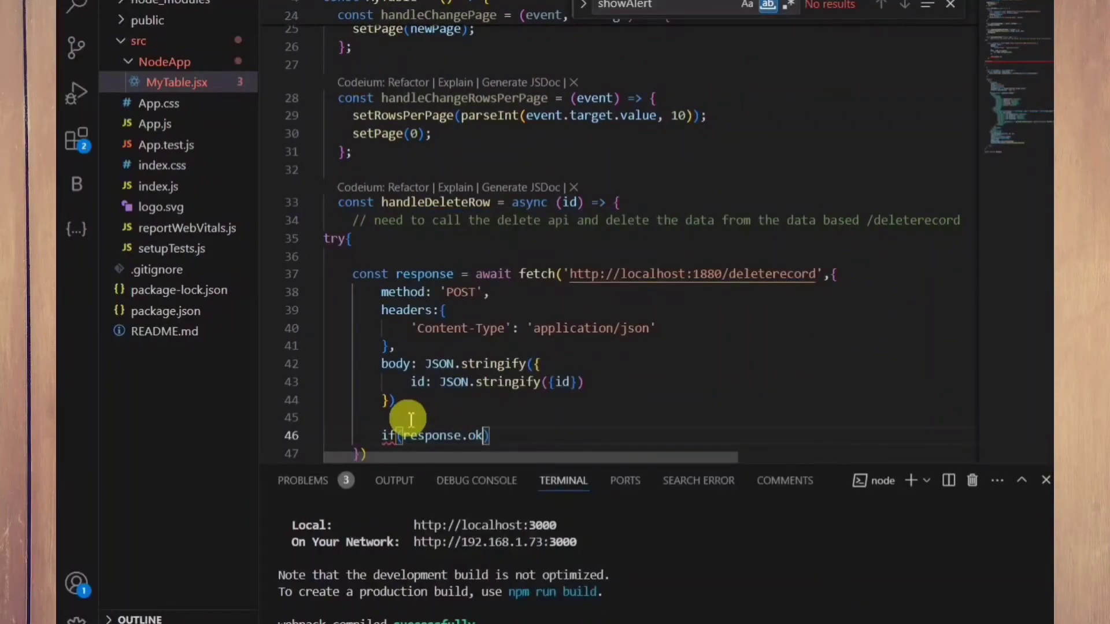
pyautogui.write('setData(')
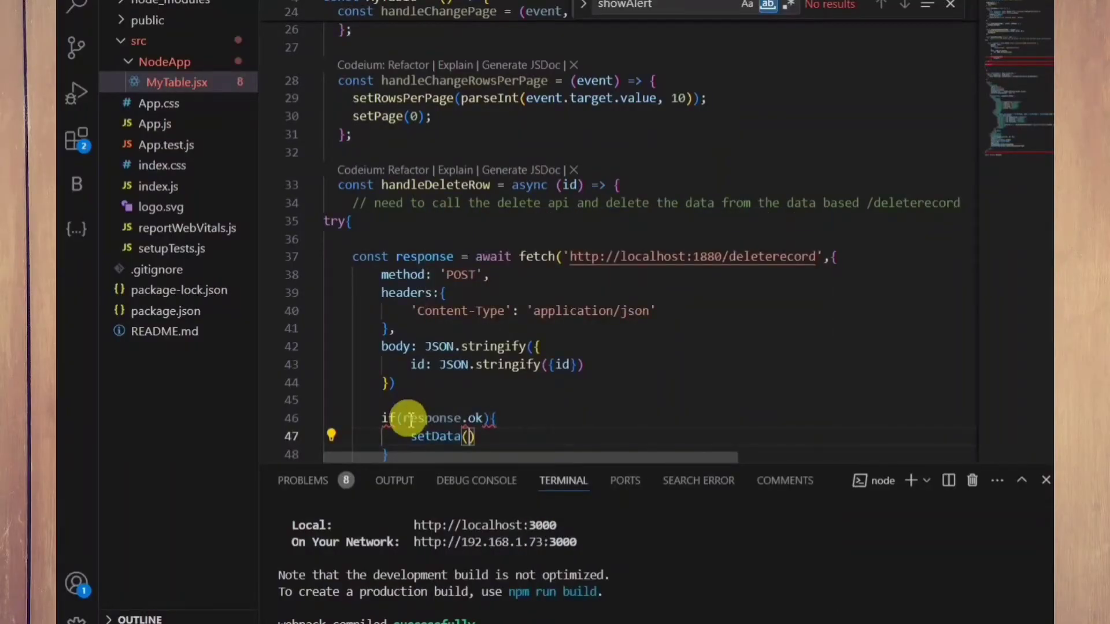
pyautogui.write('data')
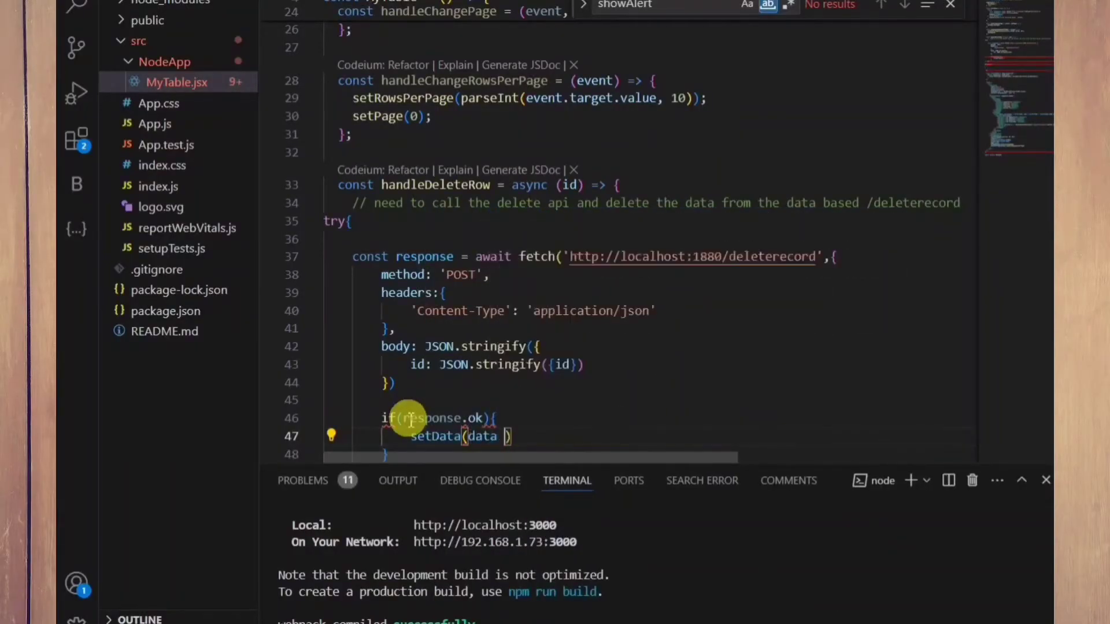
pyautogui.write('=> data.filter(')
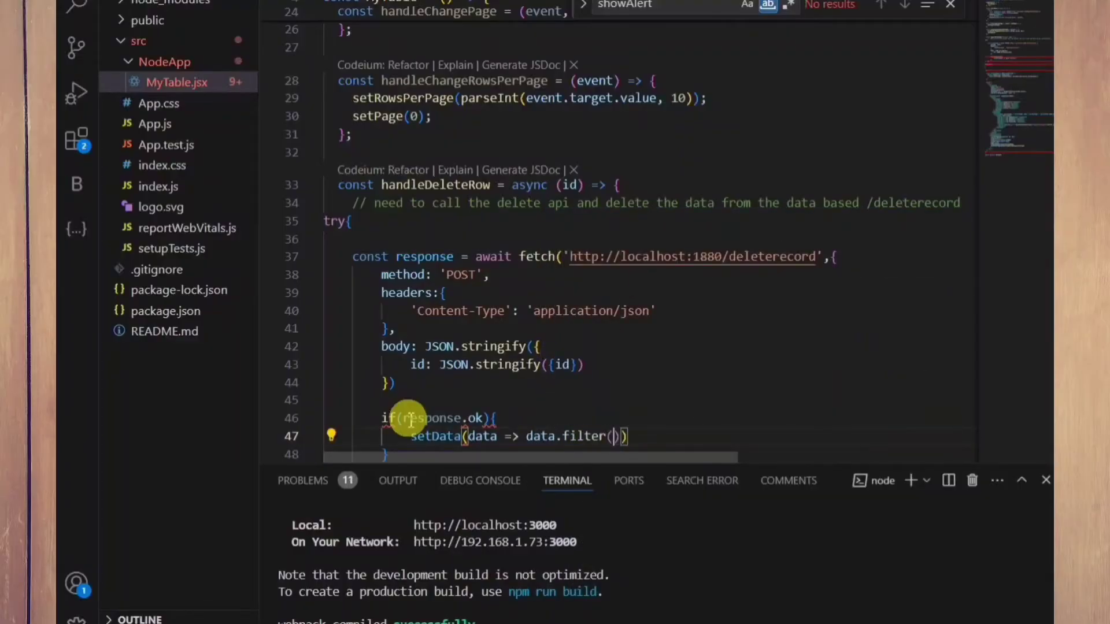
pyautogui.write('row => row.id !==')
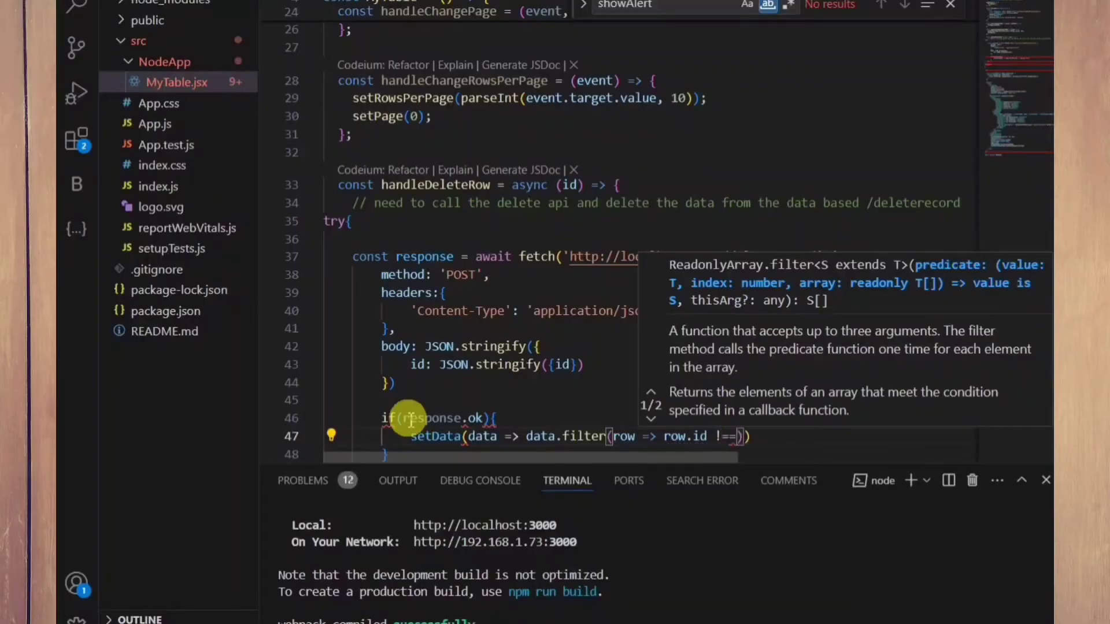
pyautogui.write('id')
pyautogui.click(398, 382)
pyautogui.write(';')
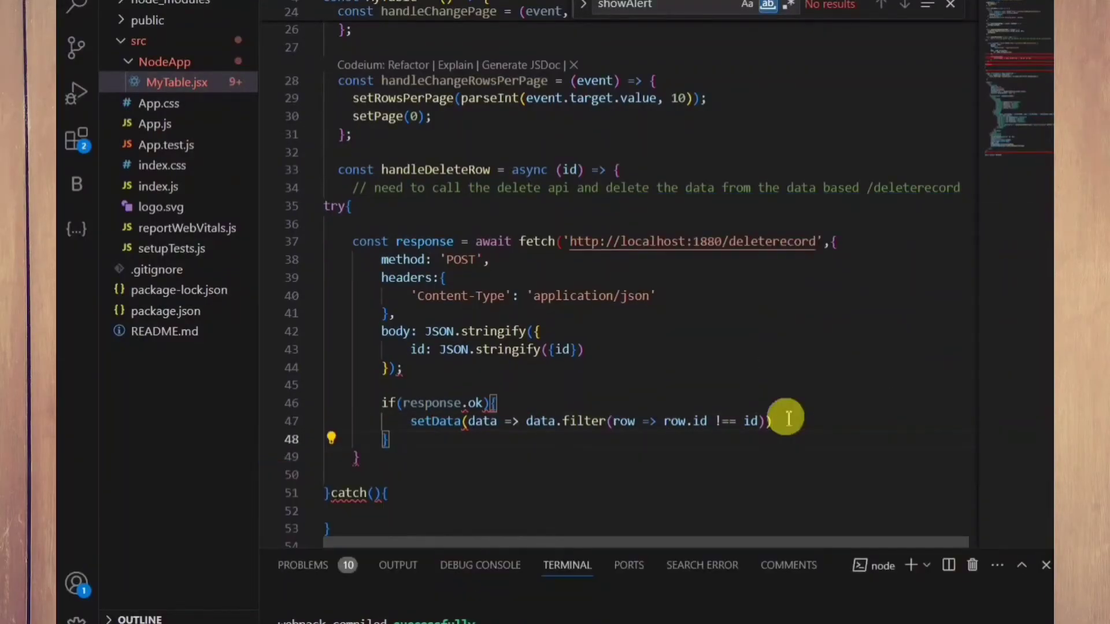
# Log 'Failed' in else and 'error deleting row' in catch; pass row.id to handleDeleteRow
pyautogui.write('else{')
pyautogui.write('console.error')
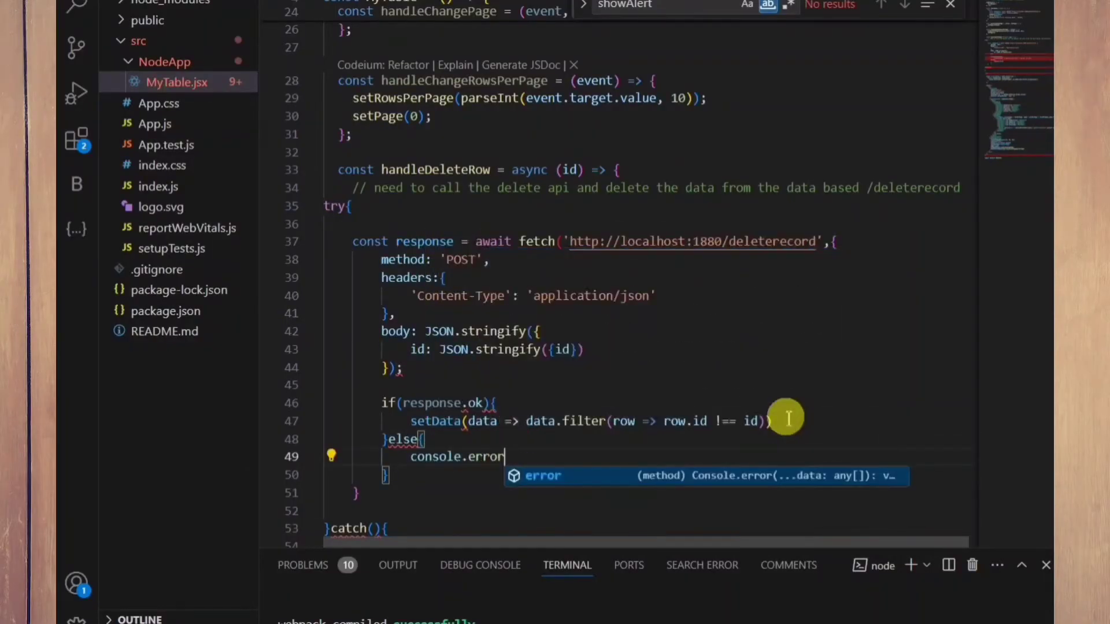
pyautogui.write("('Failed'")
pyautogui.write('console.log(')
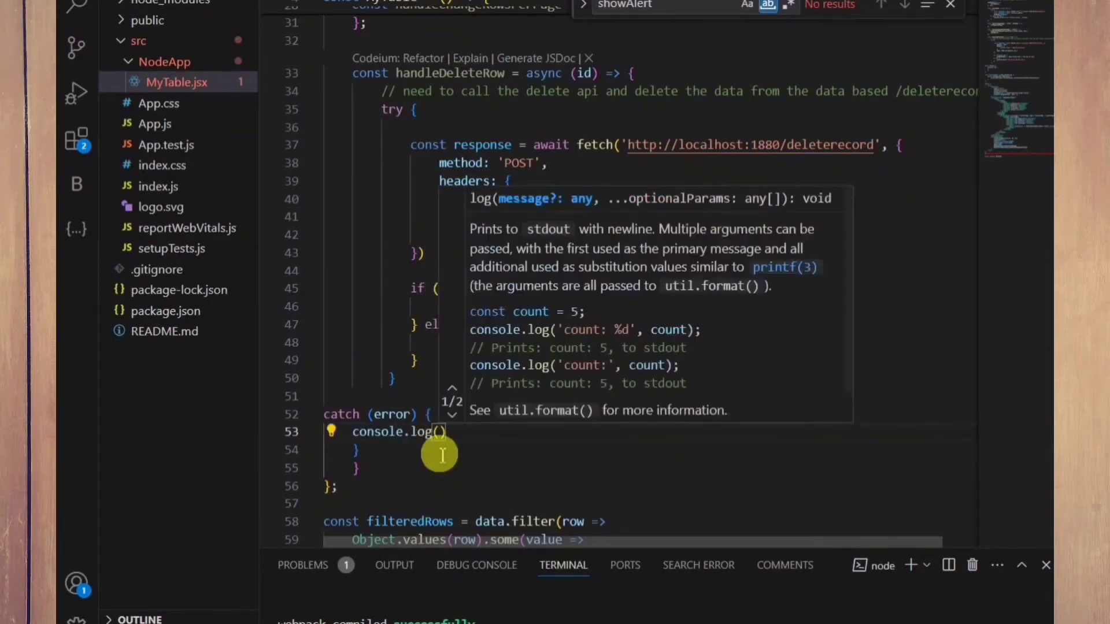
pyautogui.write("'")
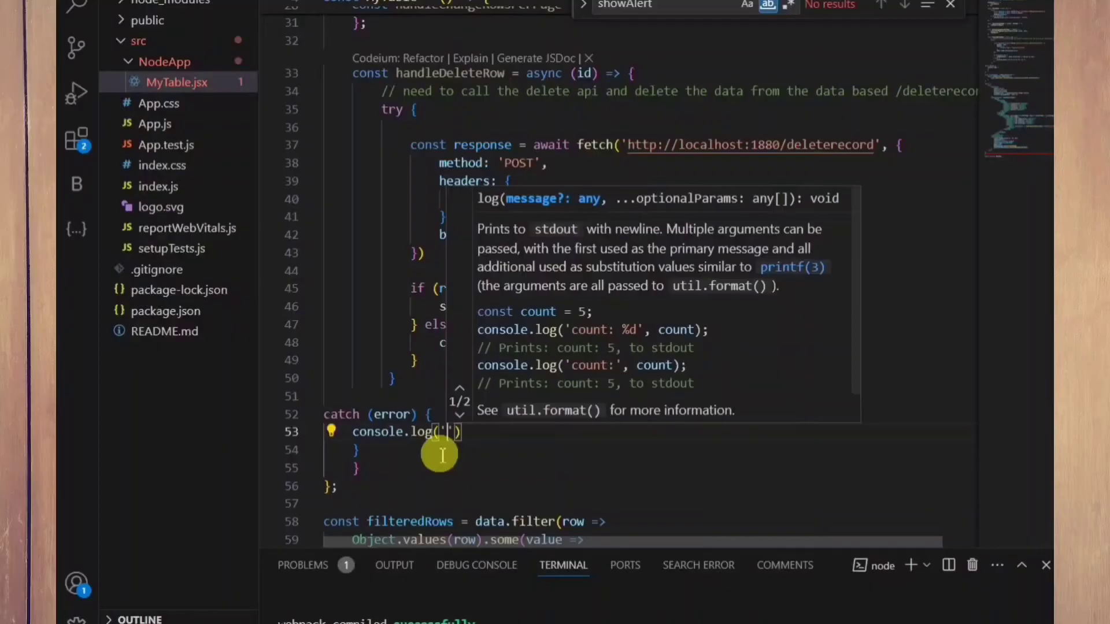
pyautogui.write('error deleting row')
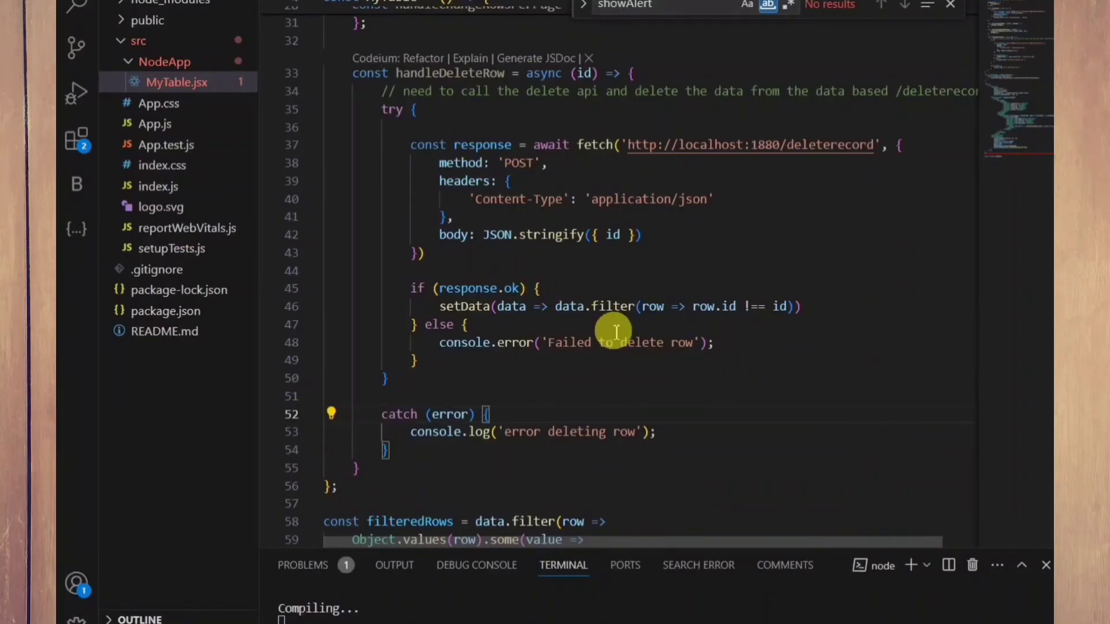
pyautogui.scroll(-3)
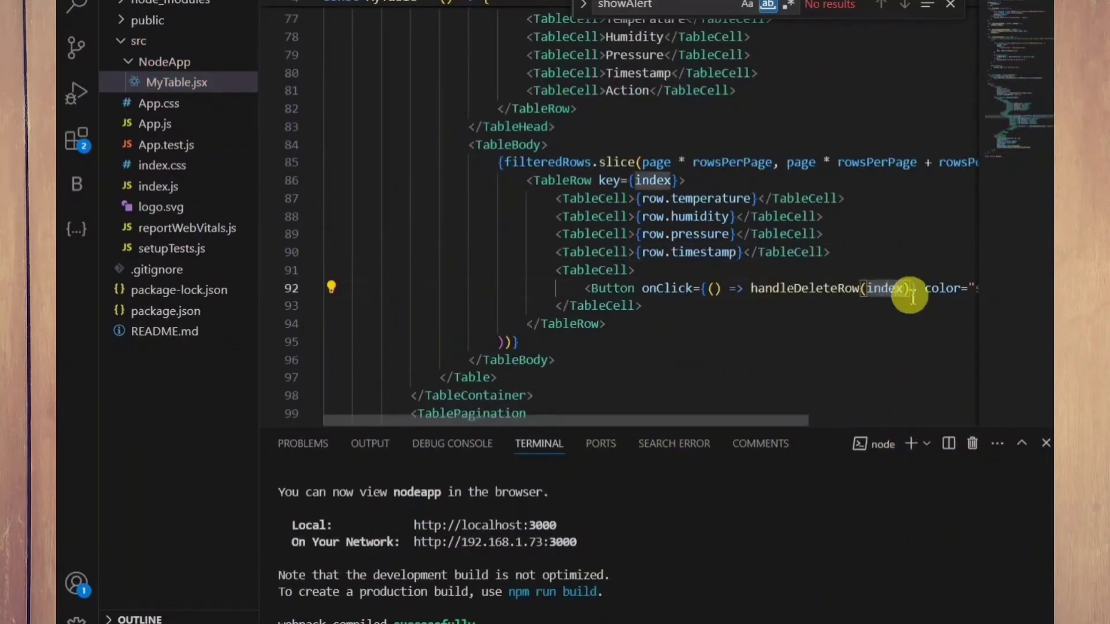
pyautogui.write('row.i')
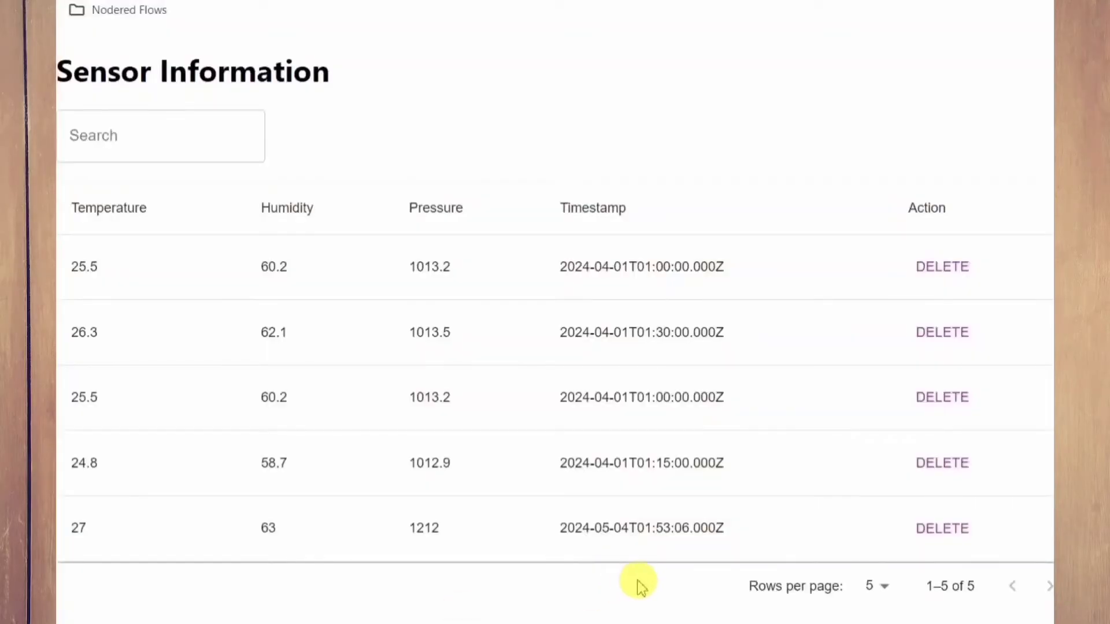
# Delete the 27 / 63 / 1212 reading so the table shows 1–4 of 4
pyautogui.click(942, 529)
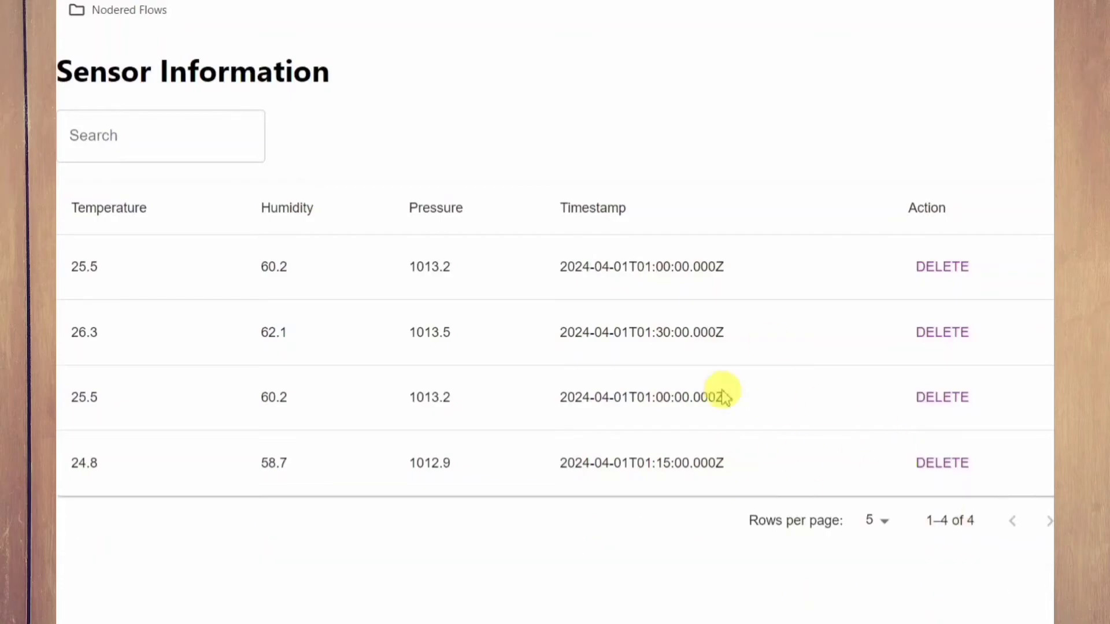
pyautogui.click(942, 463)
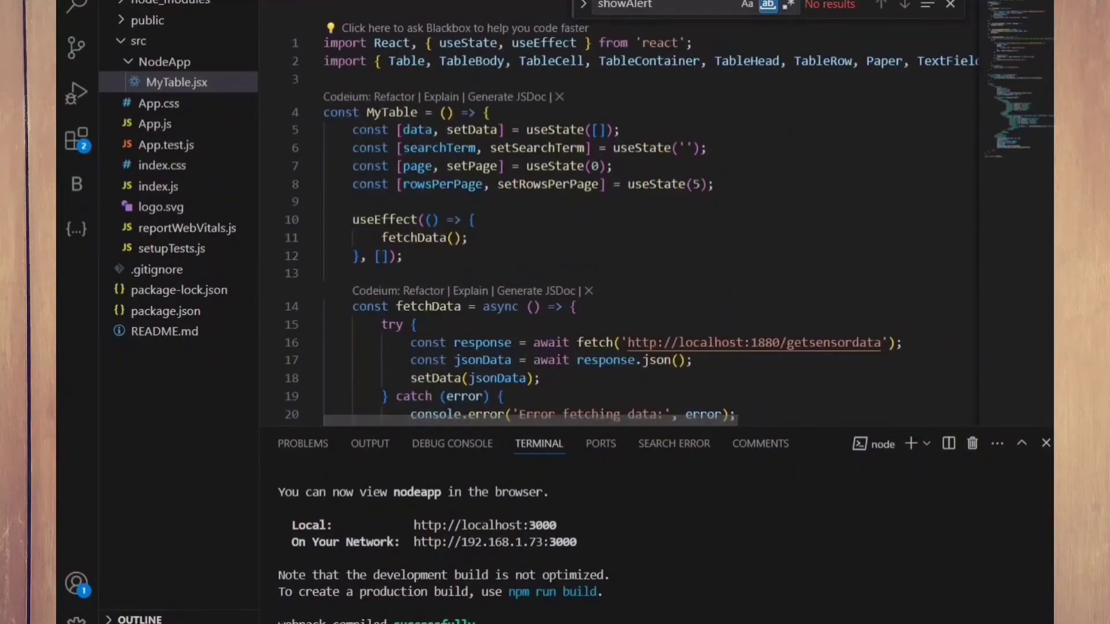
pyautogui.write("Button, TablePagination, Al } from '@mui/material';")
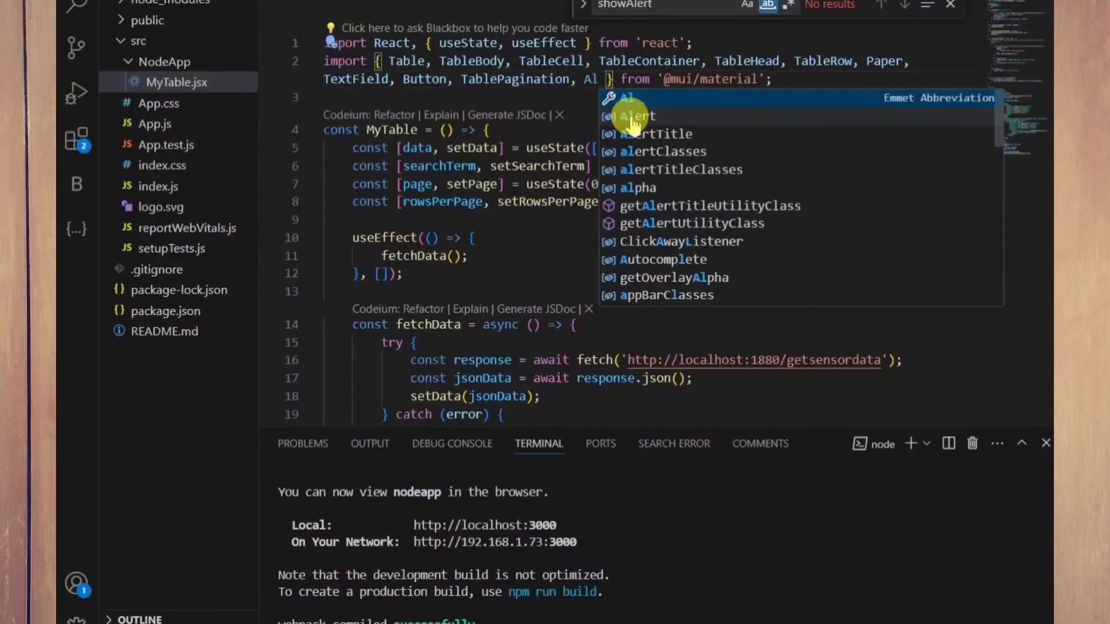
pyautogui.click(637, 116)
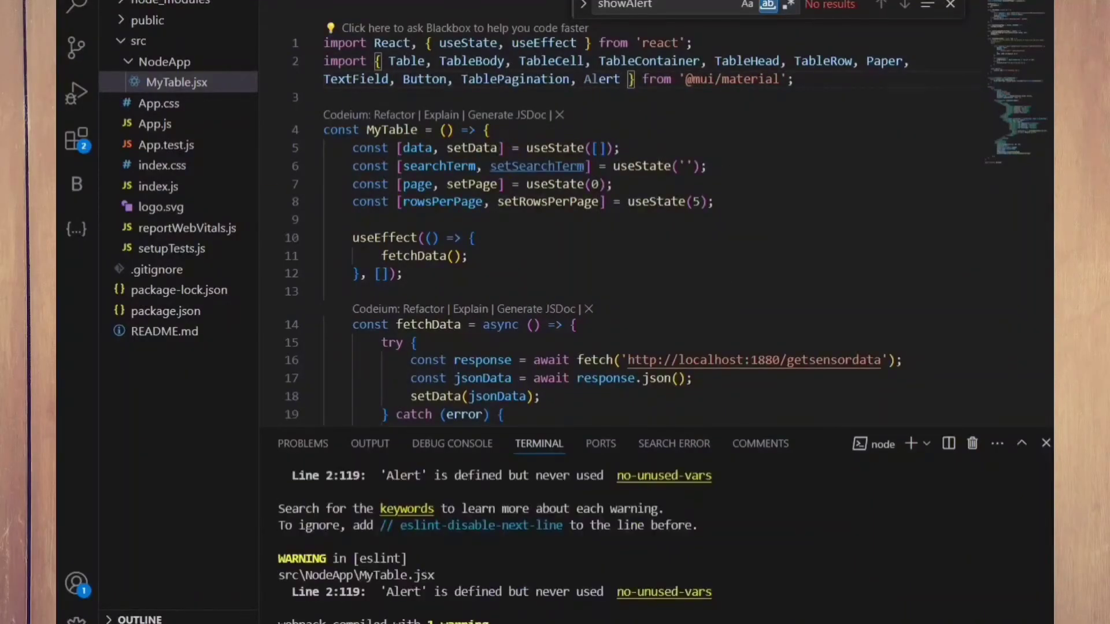
pyautogui.scroll(-3)
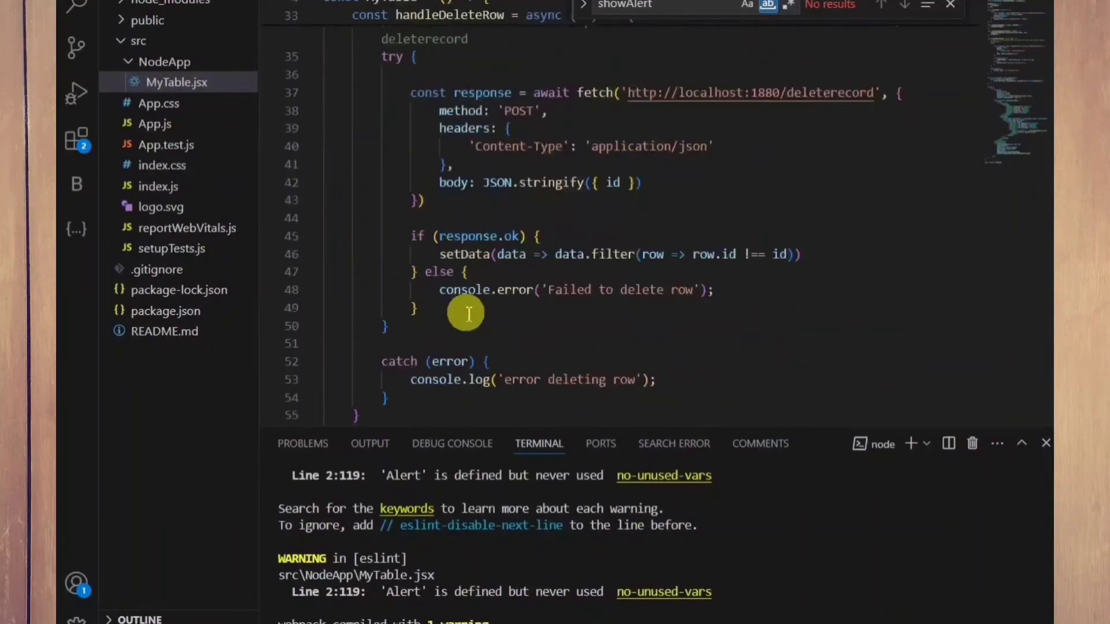
pyautogui.scroll(-3)
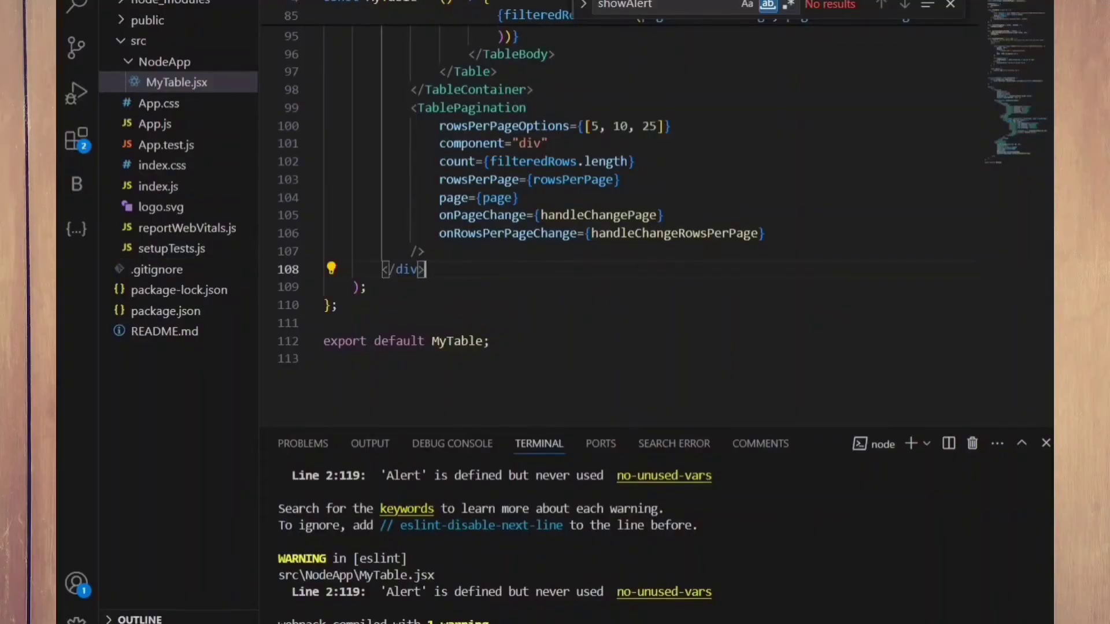
# Insert <Alert severity='success' onClose={handleCloseAlert}> reading 'Data Deleted Successfully!' before </div>
pyautogui.press('Enter')
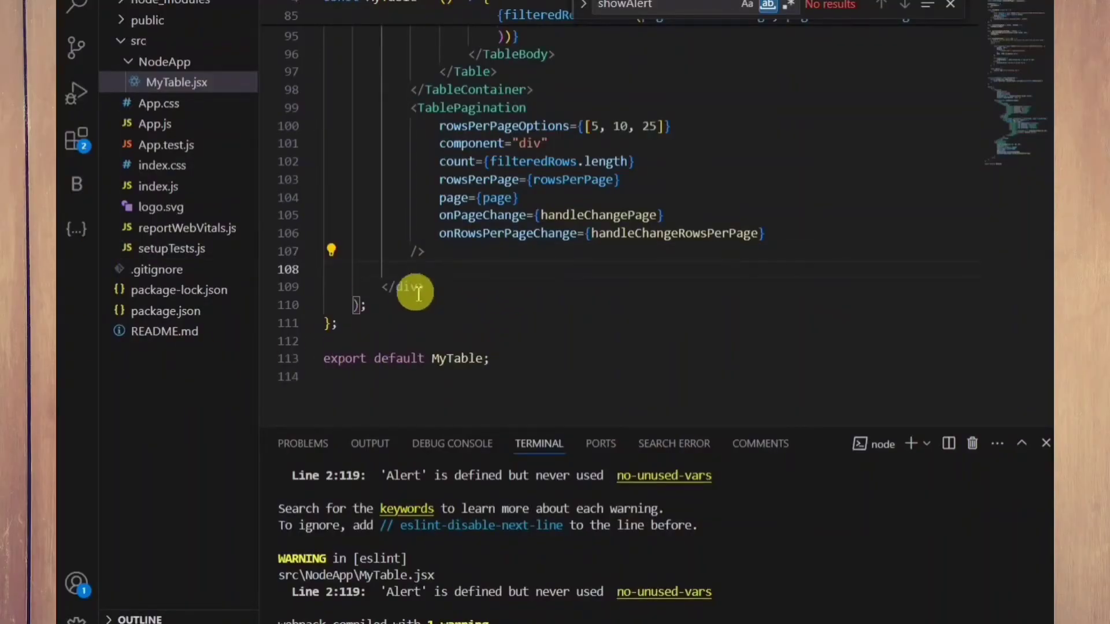
pyautogui.write('<Alert>')
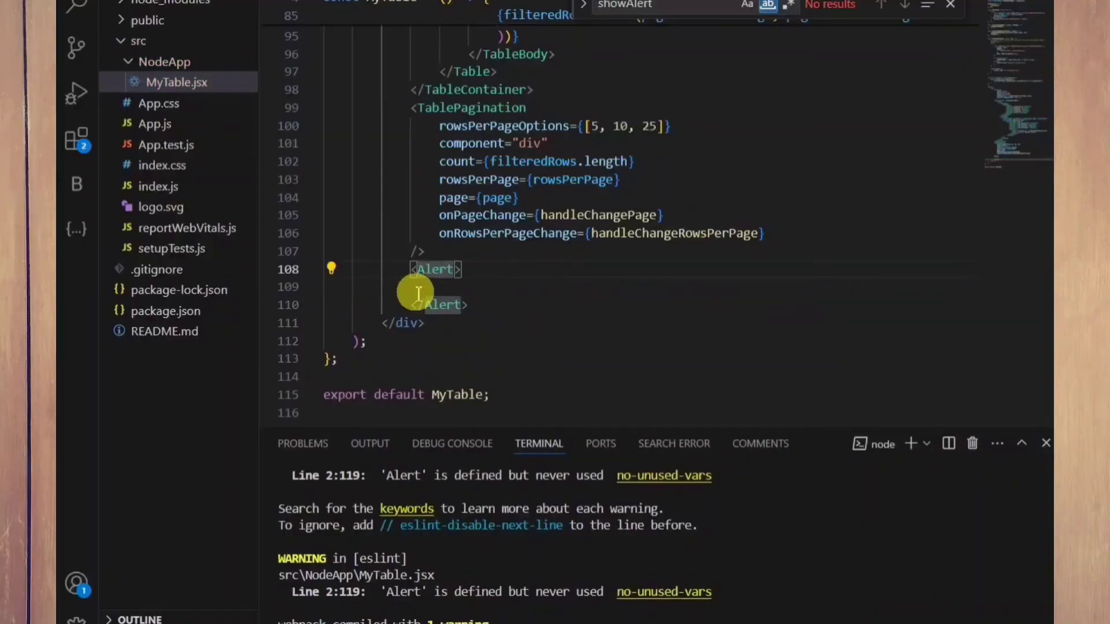
pyautogui.write("severity='success")
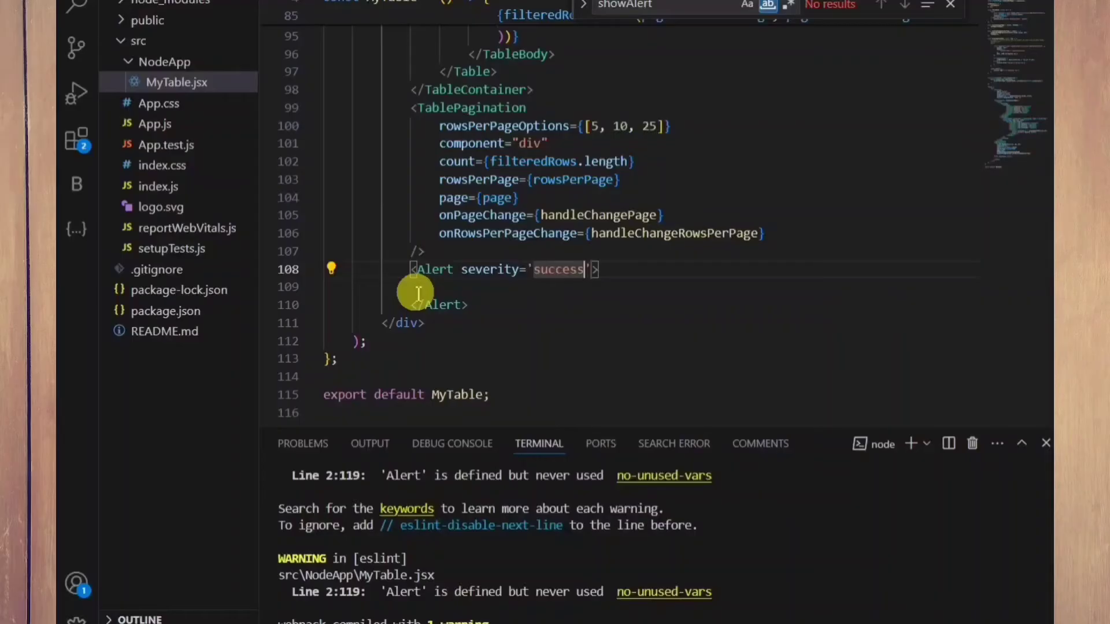
pyautogui.write('oncl')
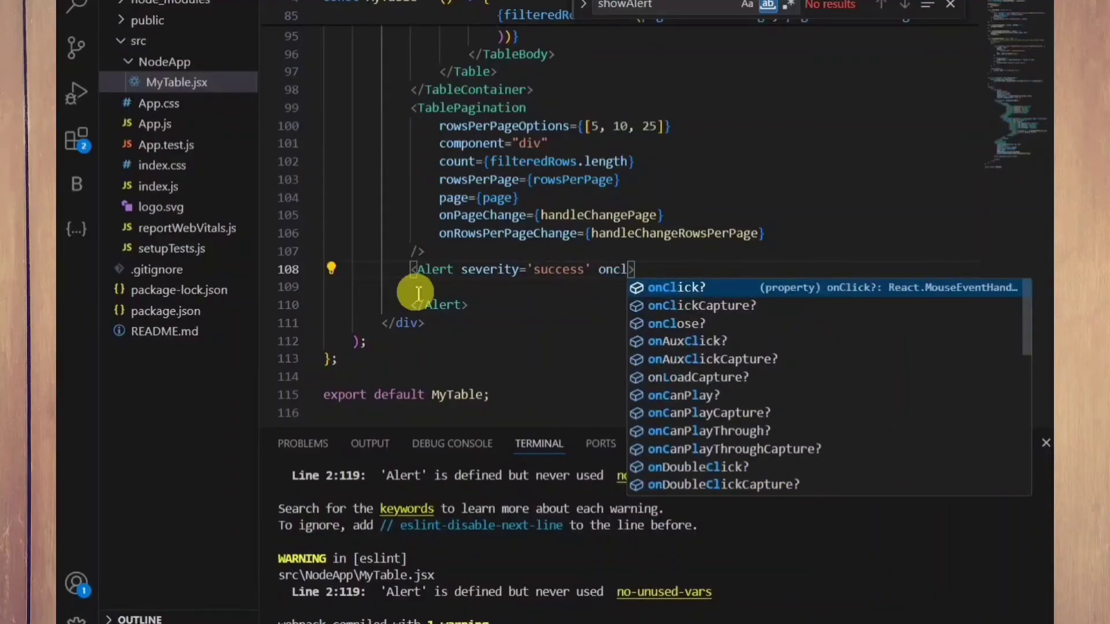
pyautogui.write('Close={handleCloseAlert')
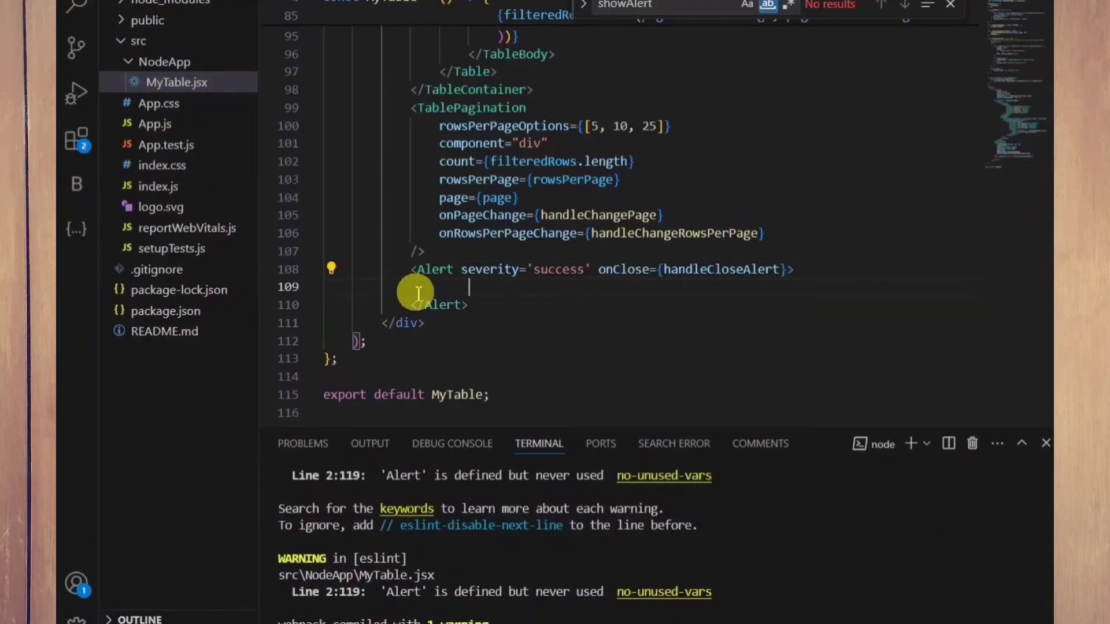
pyautogui.write('Data')
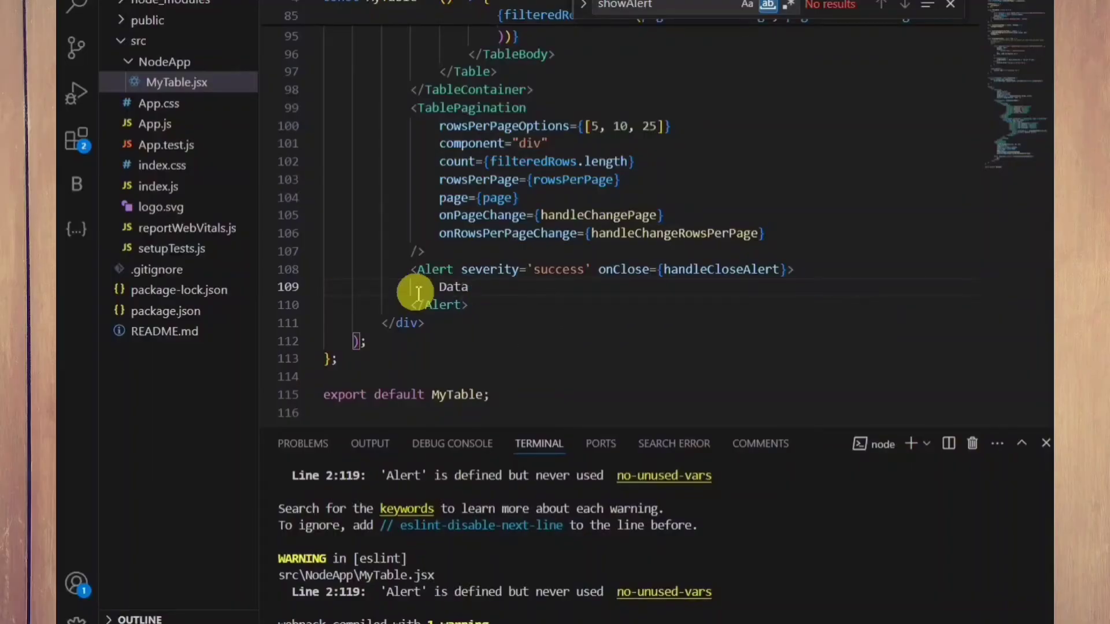
pyautogui.write('Deleted Successfully')
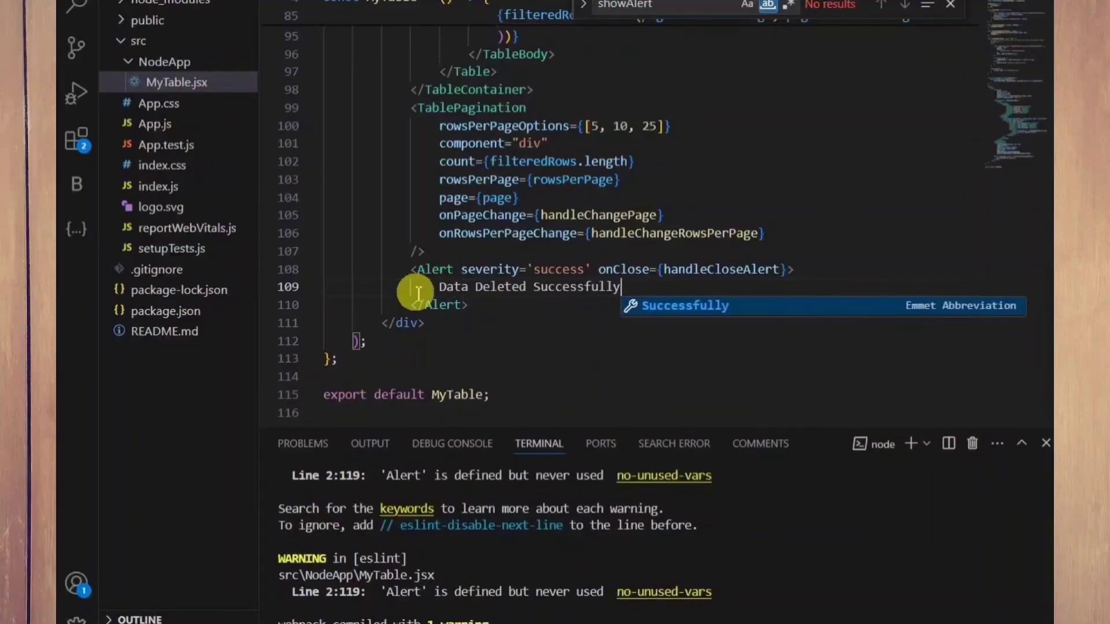
pyautogui.write('!')
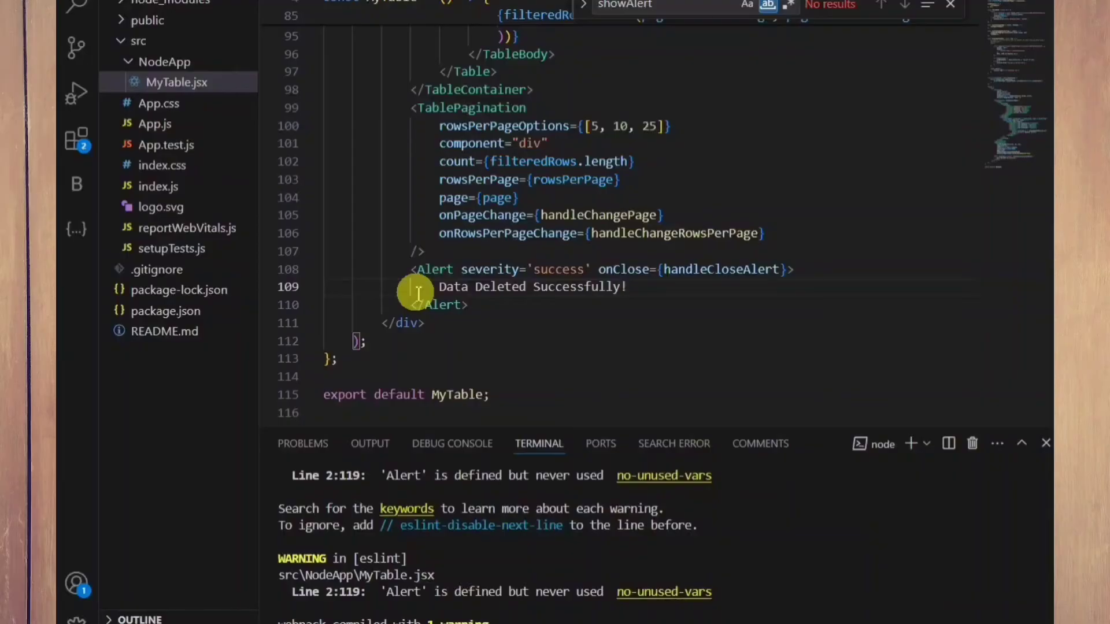
pyautogui.doubleClick(720, 269)
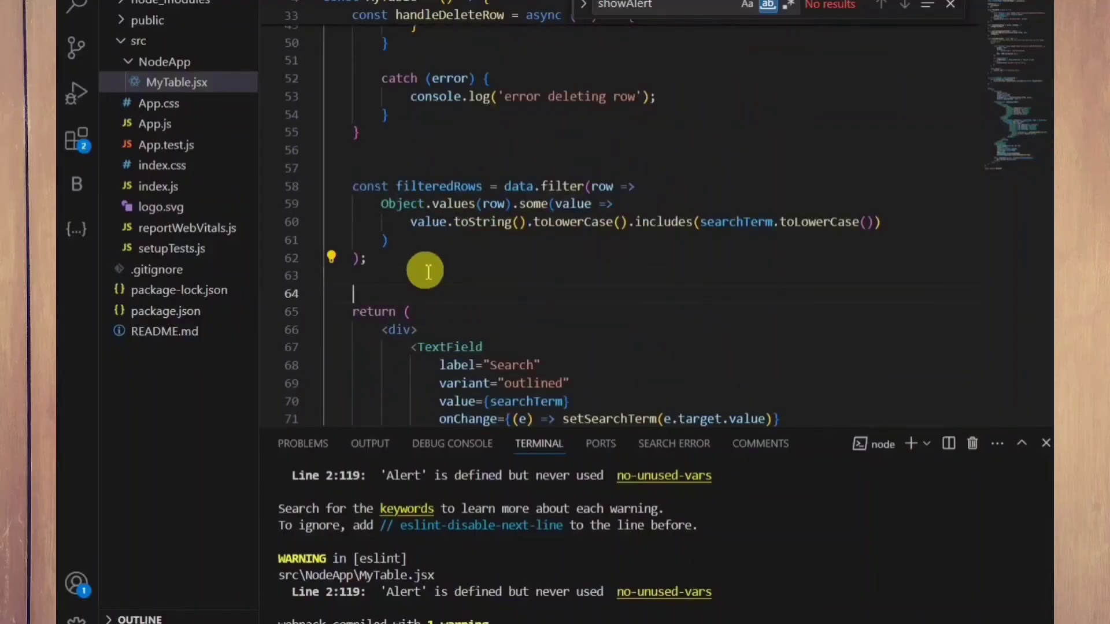
# Add const handleCloseAlert = () => {} and const [showAlert, setshowAlert] = useState(false)
pyautogui.write('const handleCloseAlert')
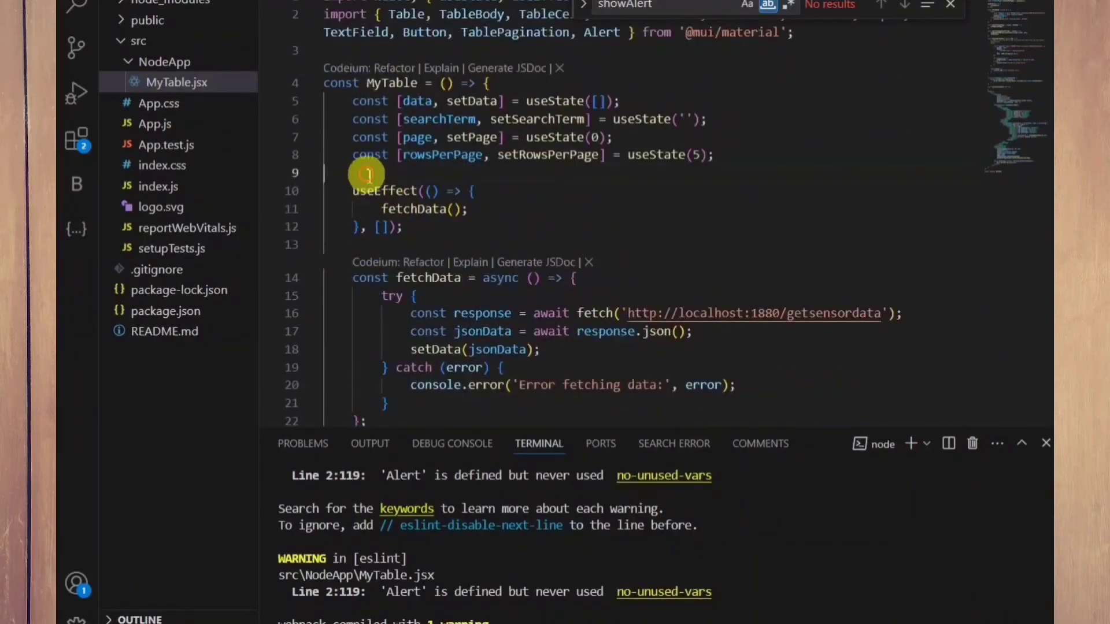
pyautogui.moveTo(342, 217)
pyautogui.write('const [showAlert')
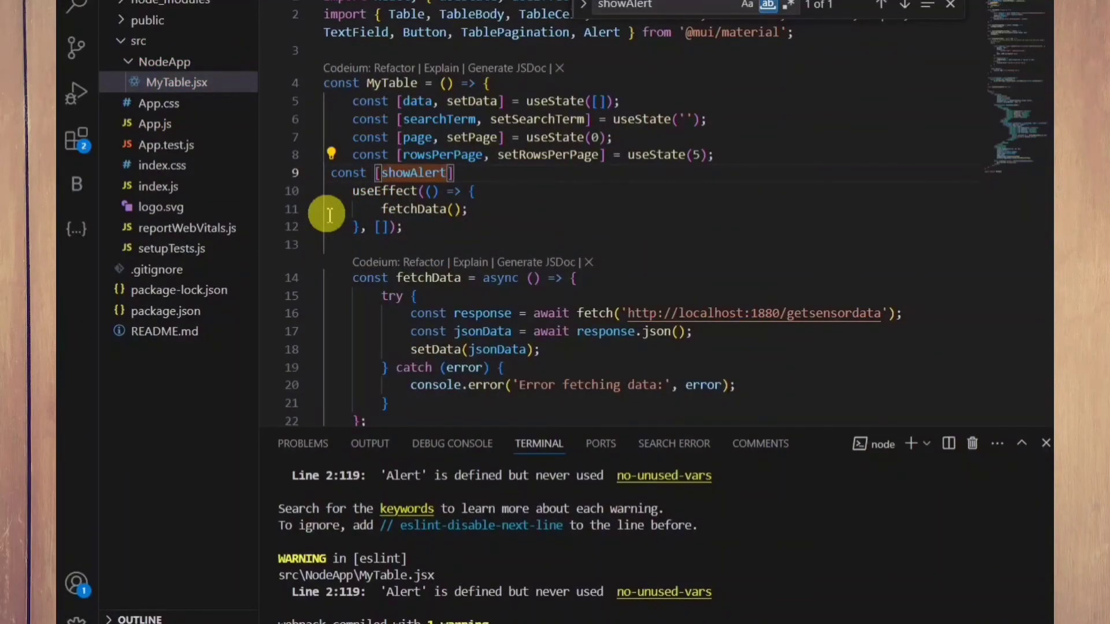
pyautogui.write(', setshowAlert')
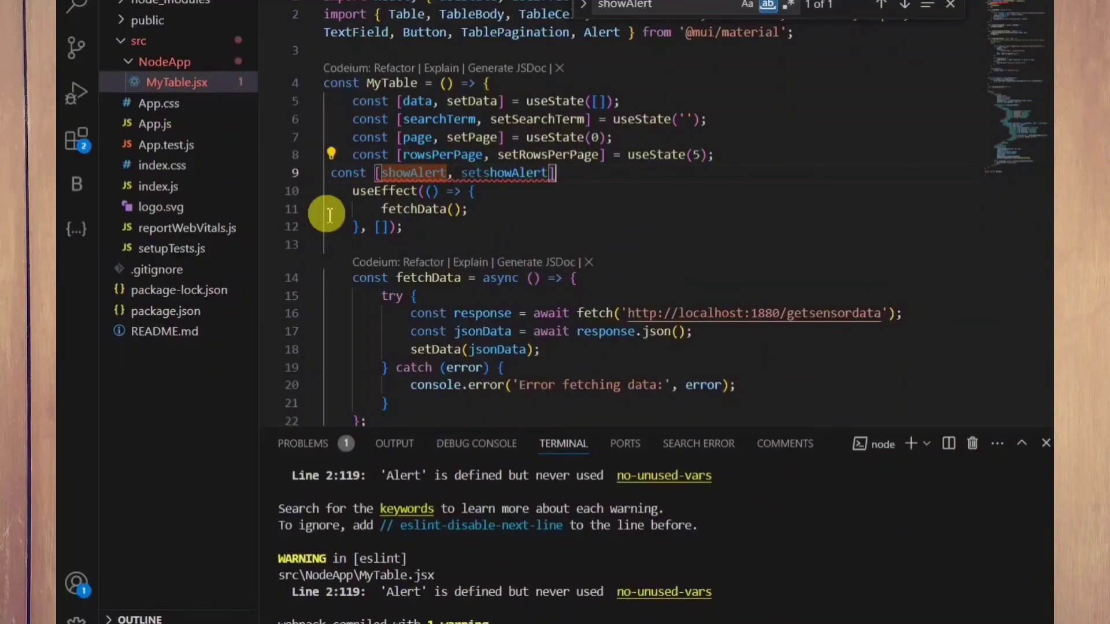
pyautogui.write('= useState(false);')
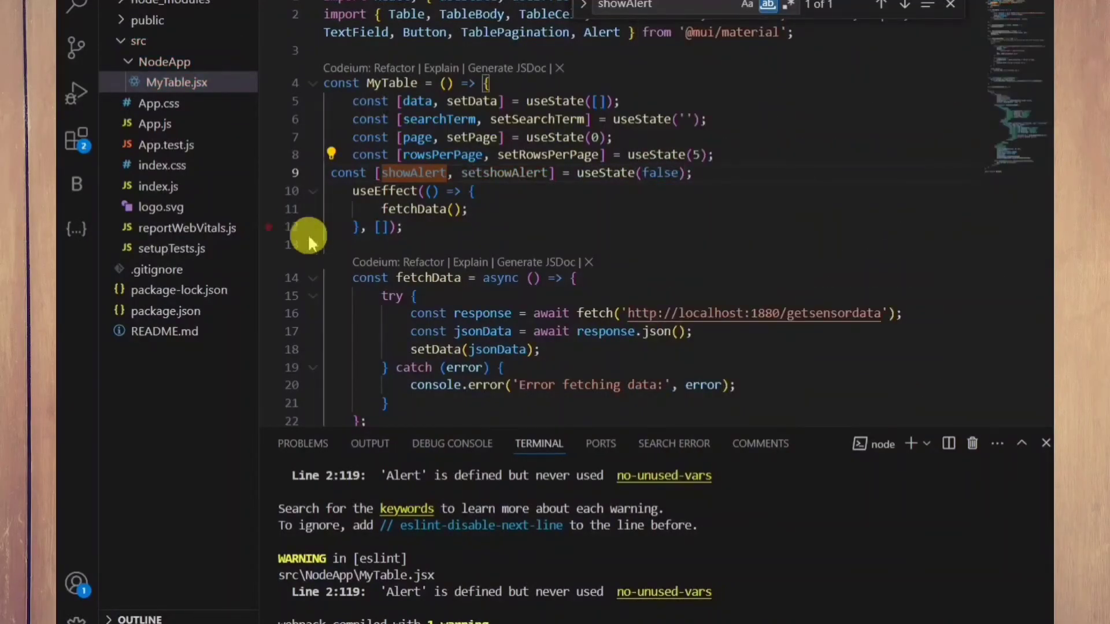
pyautogui.moveTo(524, 178)
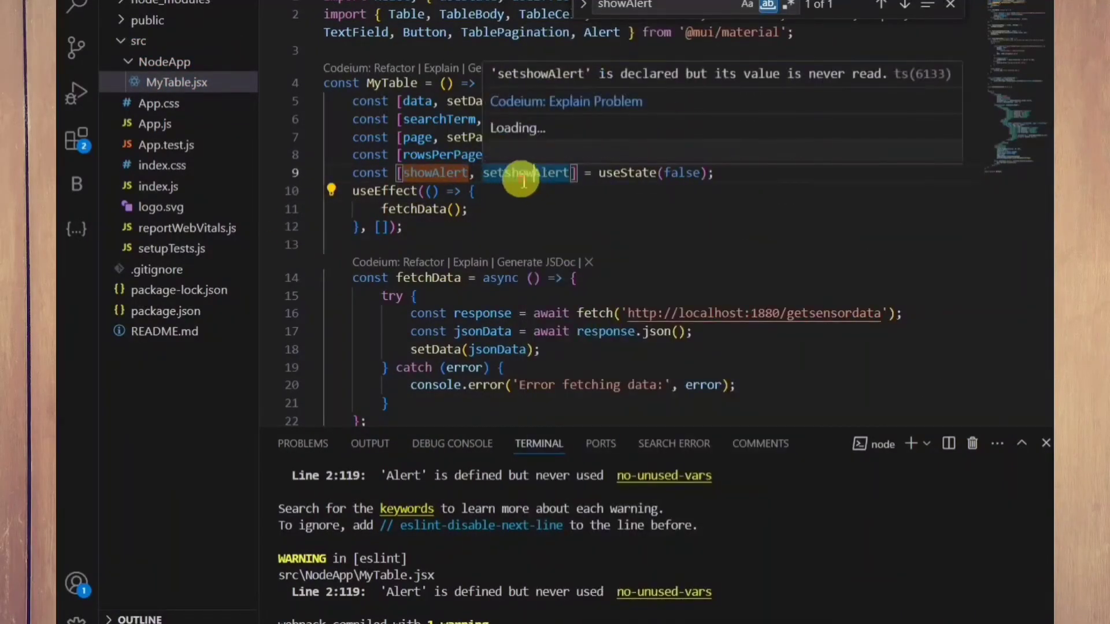
pyautogui.scroll(-3)
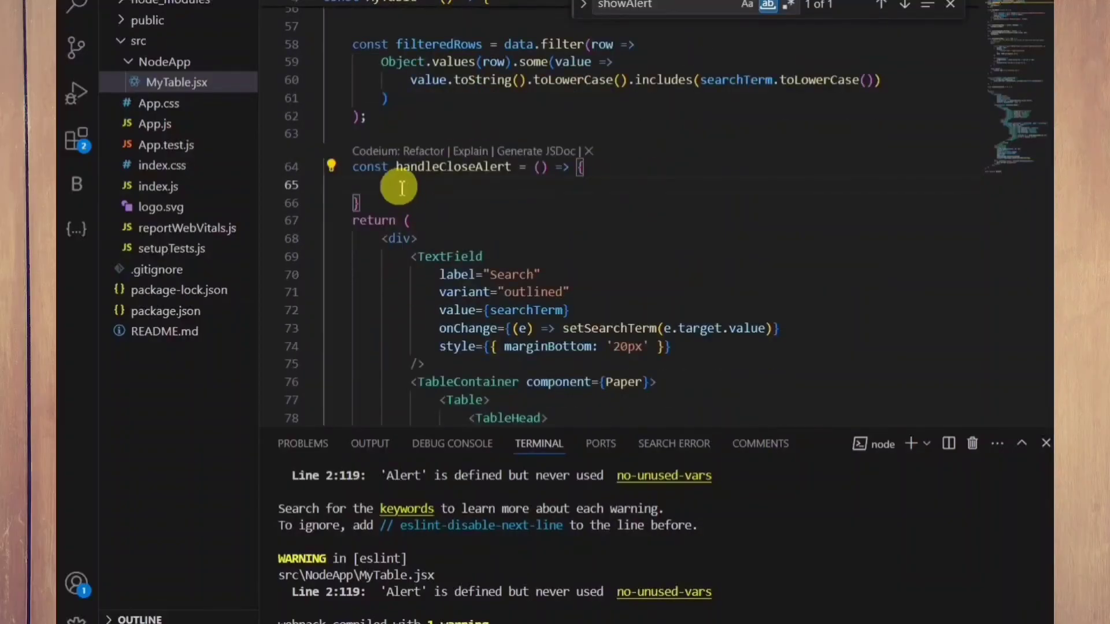
# Call setshowAlert(false) on close, setshowAlert(true) on success, and wrap Alert in {showAlert && ...}
pyautogui.write('setshowAlert(false)')
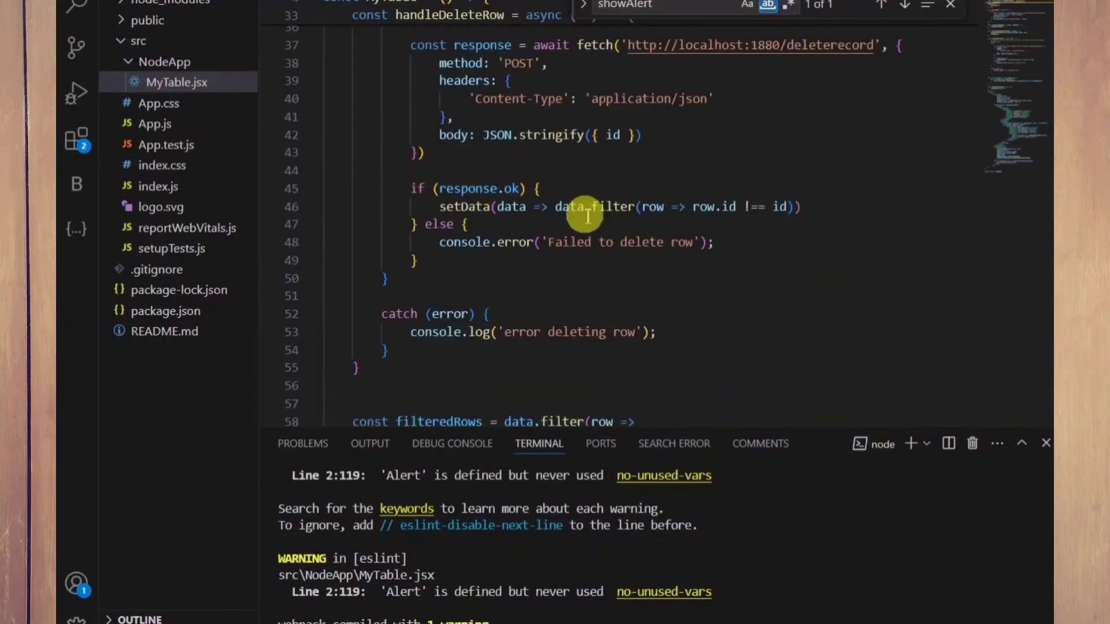
pyautogui.write('setshowAlert(true)')
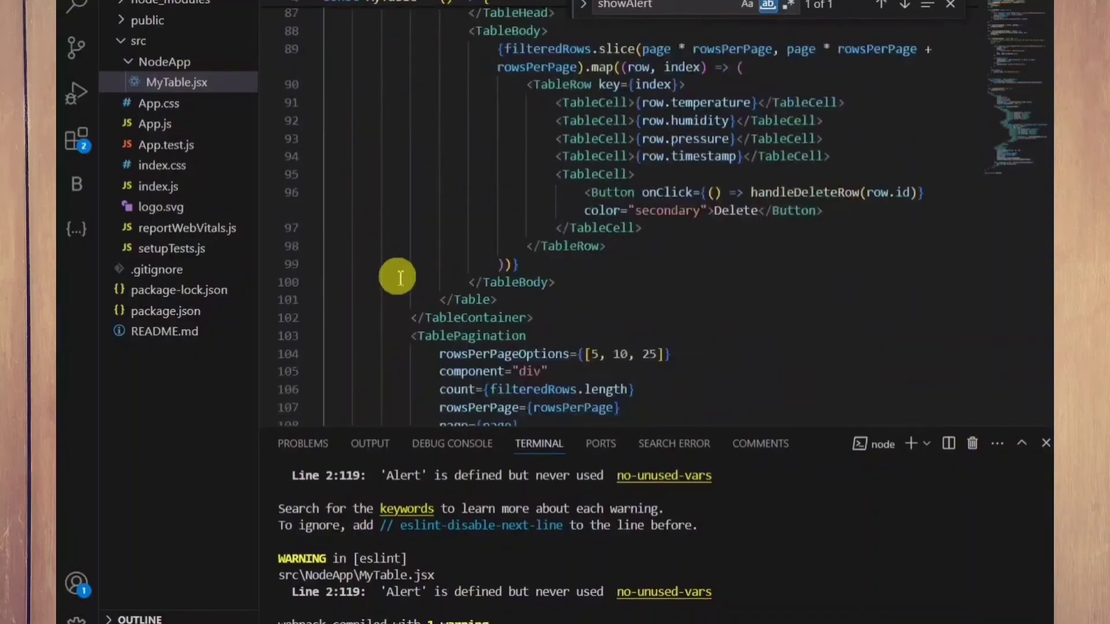
pyautogui.click(906, 4)
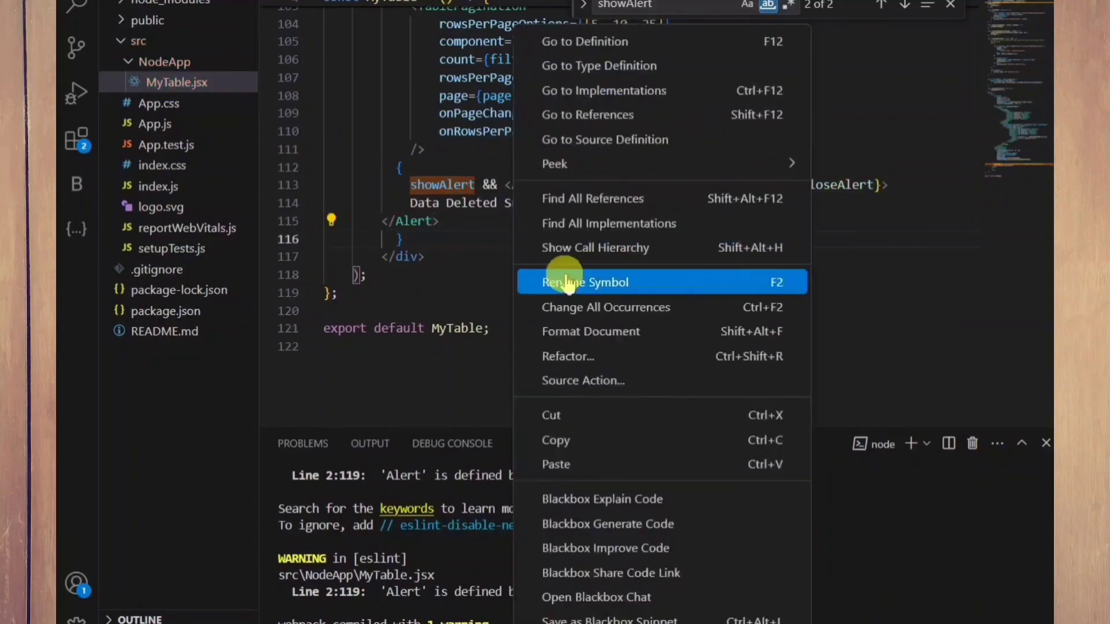
pyautogui.click(533, 230)
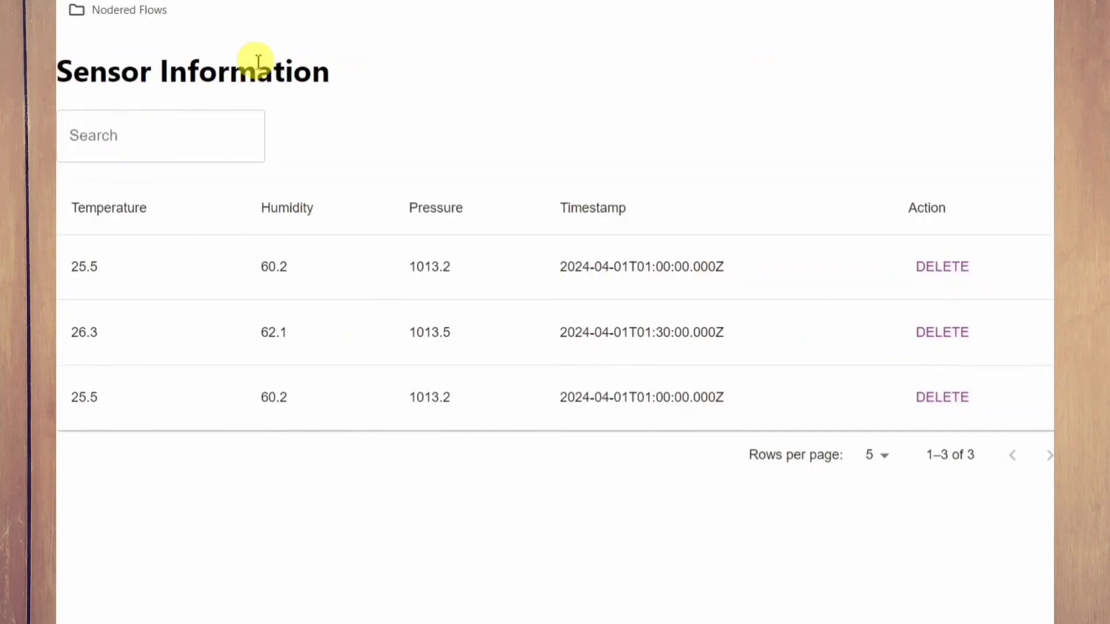
# Delete the last sensor row and the 26.3 temperature row, leaving one record
pyautogui.click(942, 396)
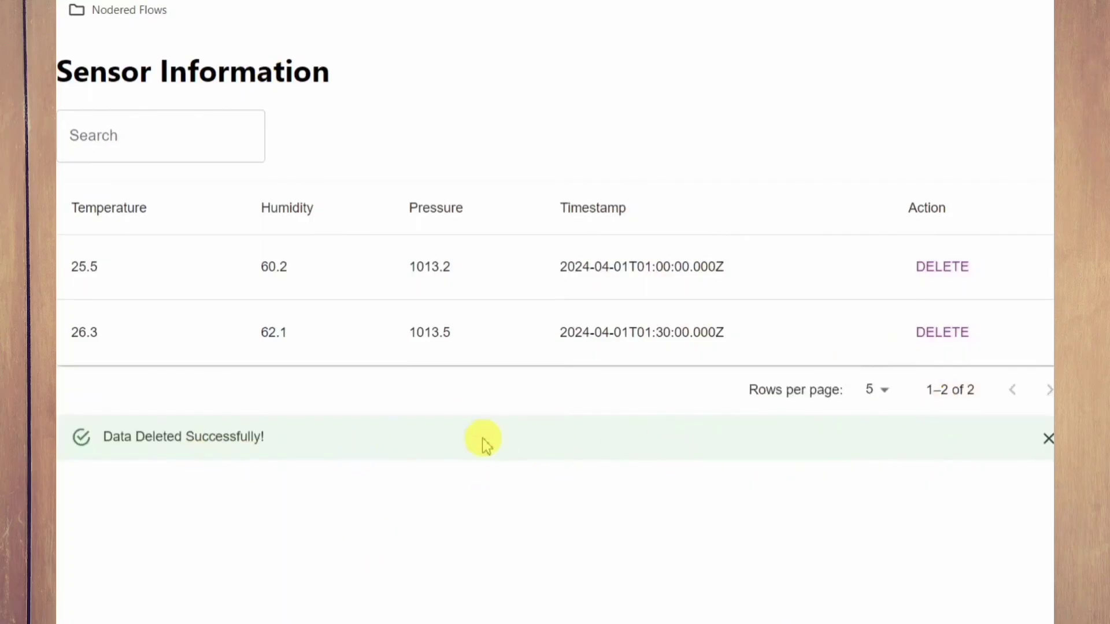
pyautogui.click(942, 332)
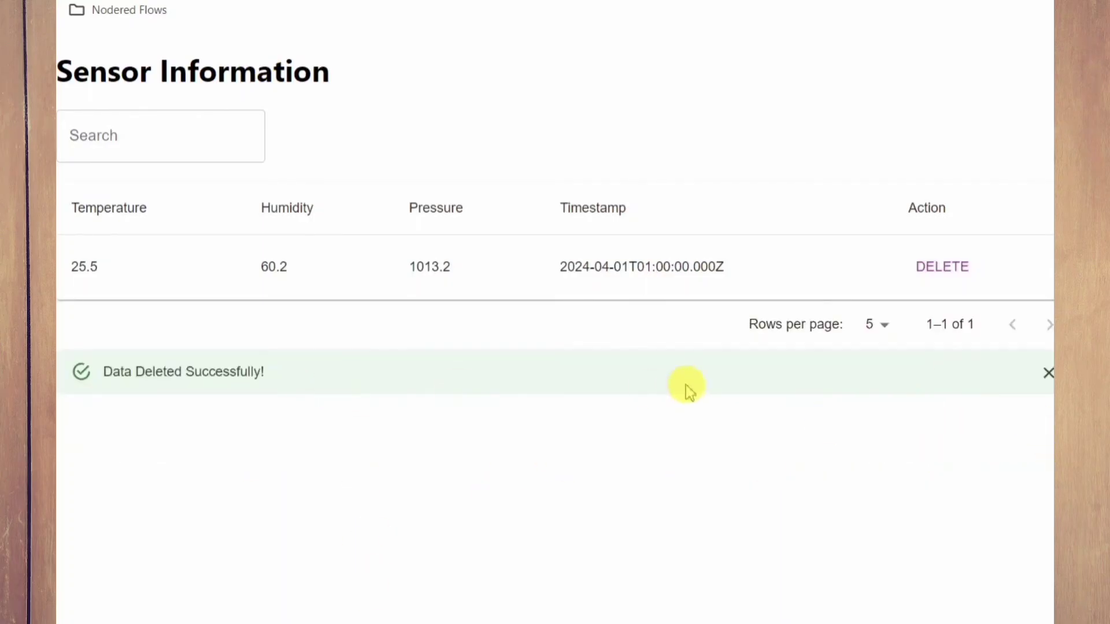